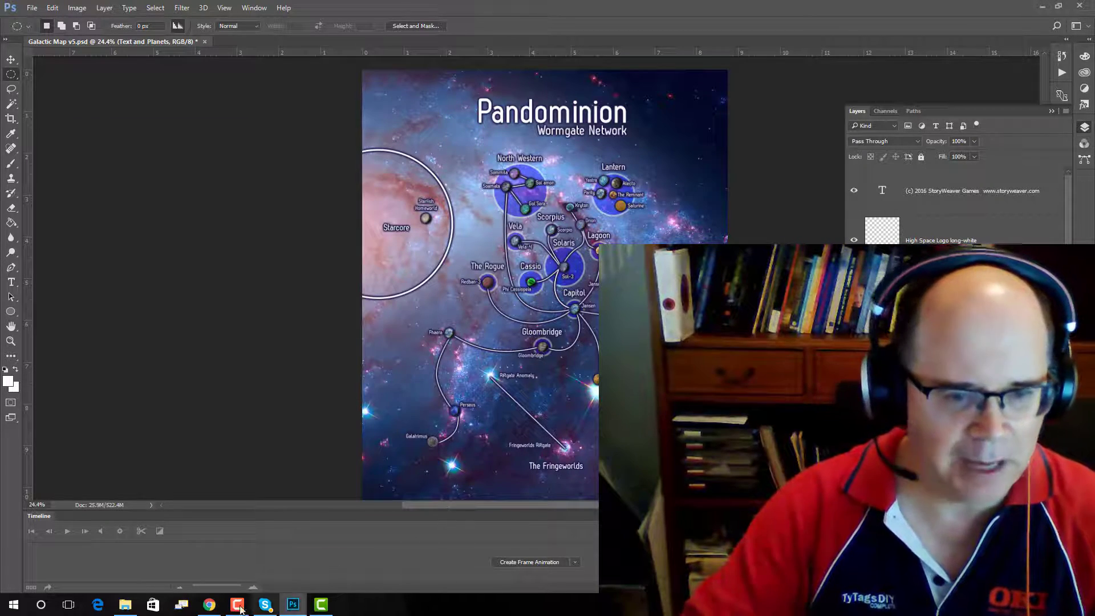
- Bring up the Highspace 2.0 book-fixes Google Doc with the galactic map comment
{"action": "left_click", "coordinate": [209, 604]}
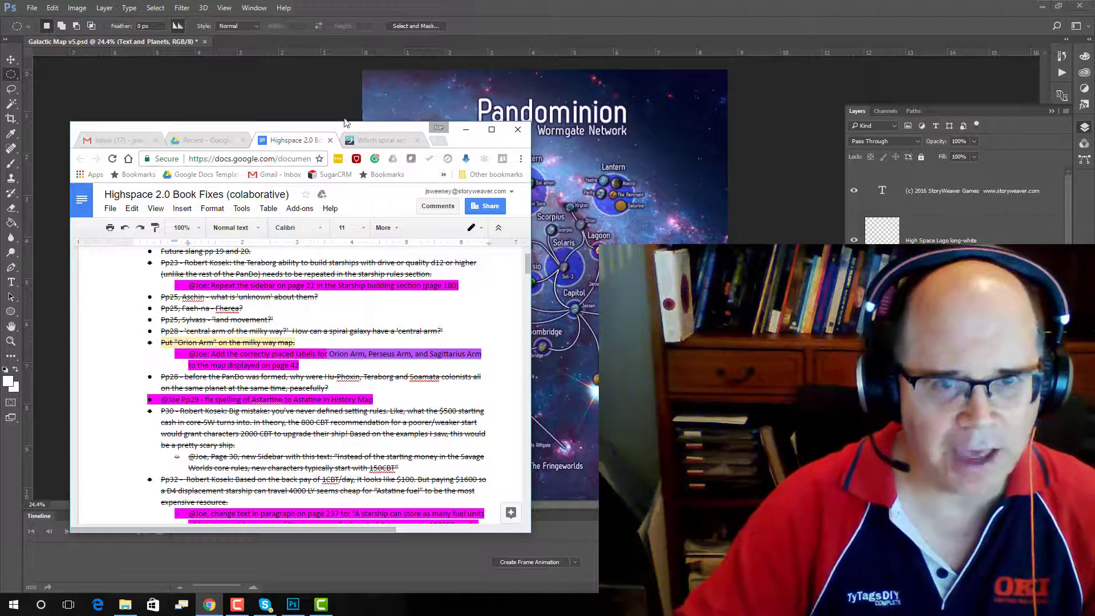
{"action": "mouse_move", "coordinate": [386, 139]}
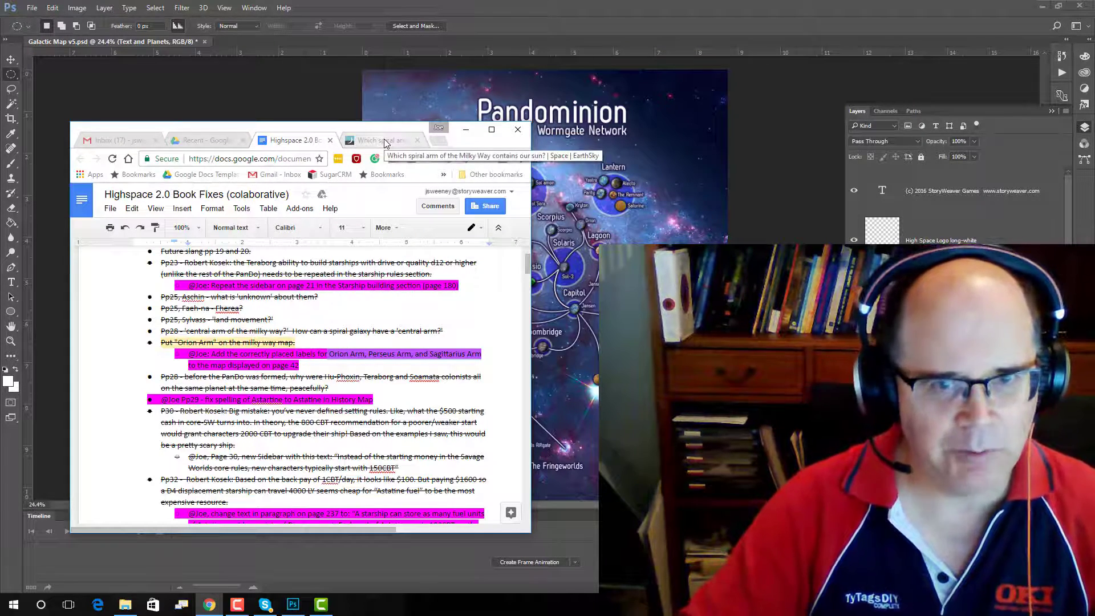
- Show the EarthSky Orion Spur diagram with the Perseus and Sagittarius arms
{"action": "left_click", "coordinate": [381, 139]}
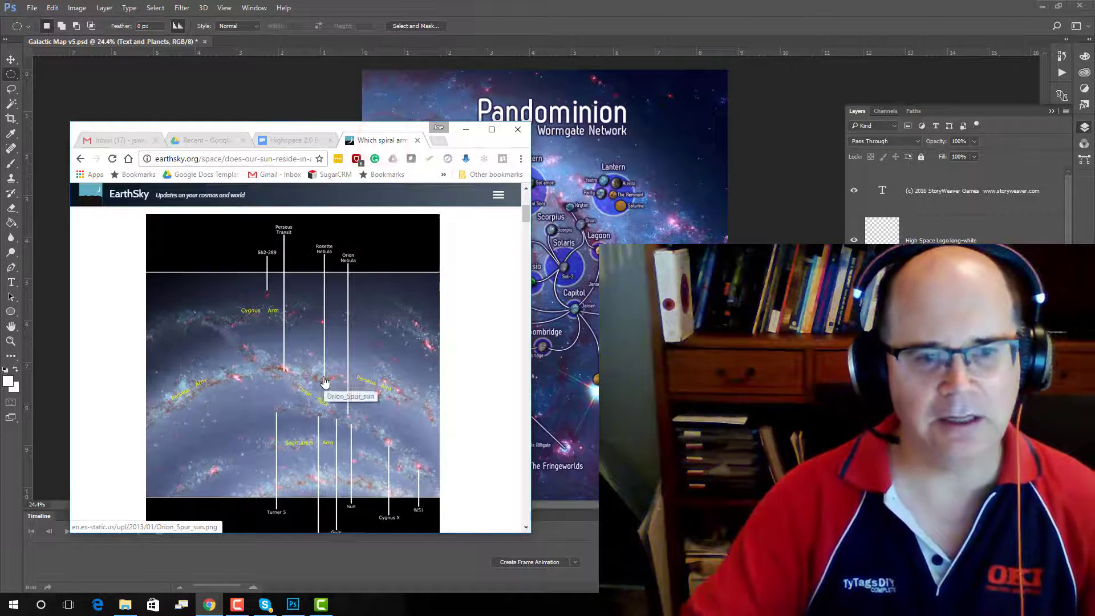
{"action": "scroll", "scroll_direction": "down", "scroll_amount": 3}
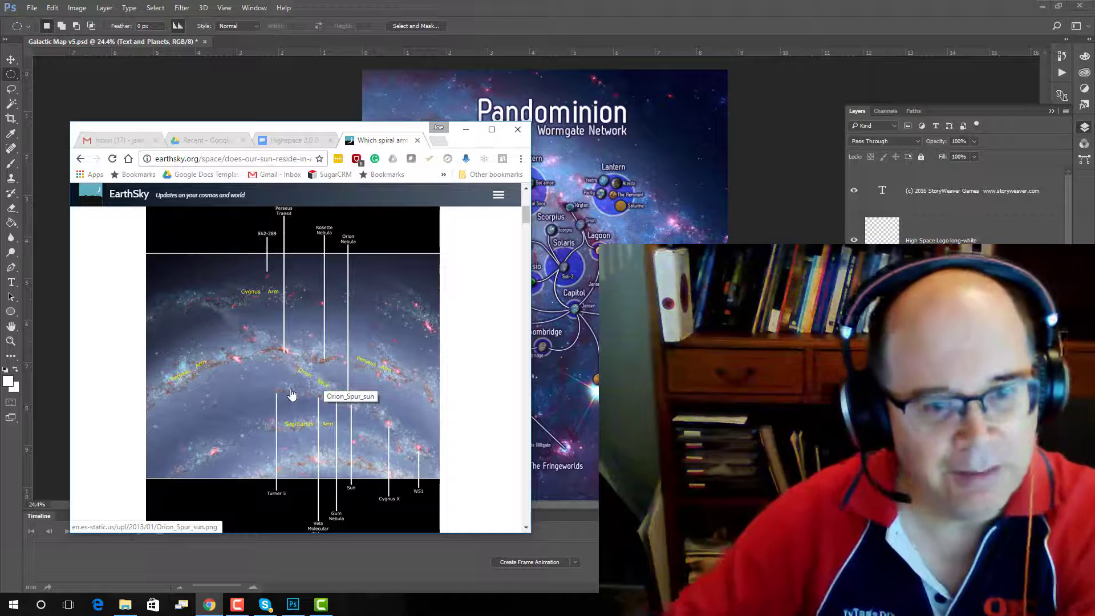
{"action": "mouse_move", "coordinate": [302, 370]}
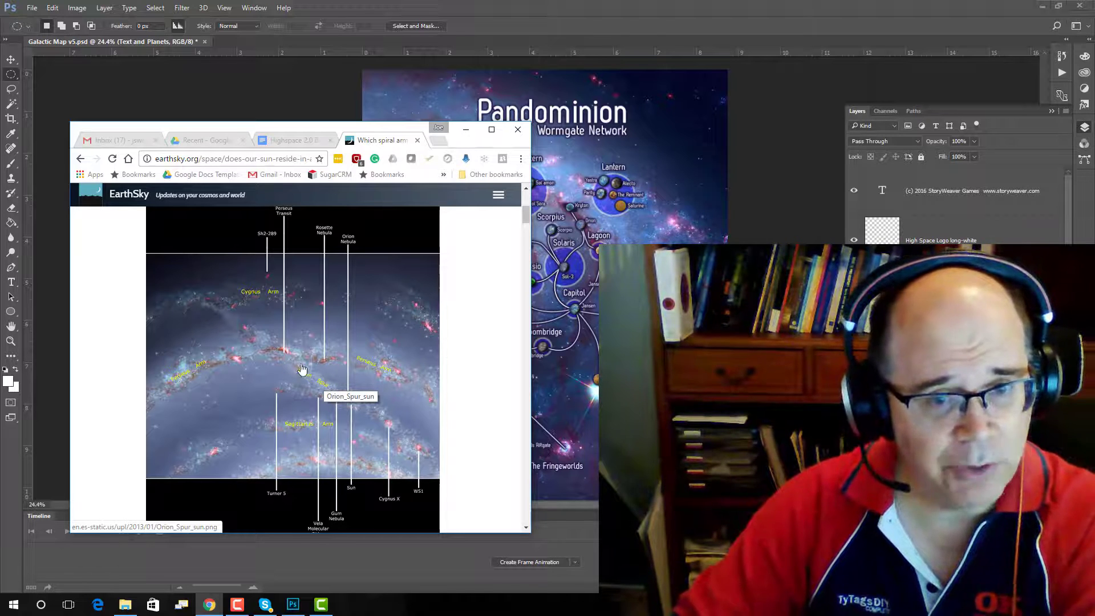
{"action": "mouse_move", "coordinate": [328, 505]}
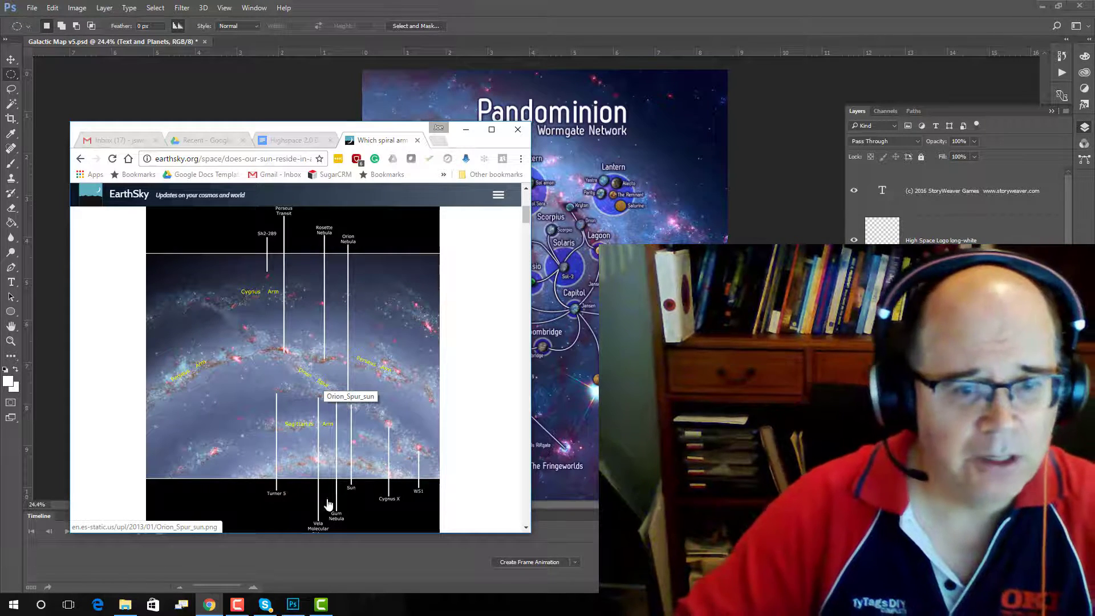
{"action": "mouse_move", "coordinate": [286, 287]}
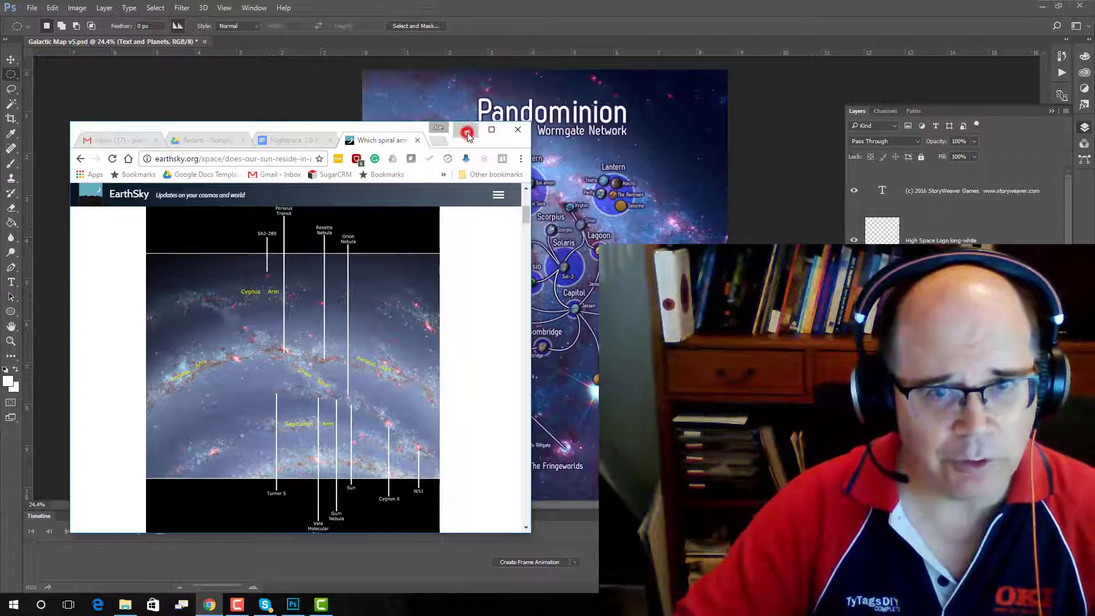
{"action": "left_click", "coordinate": [518, 129]}
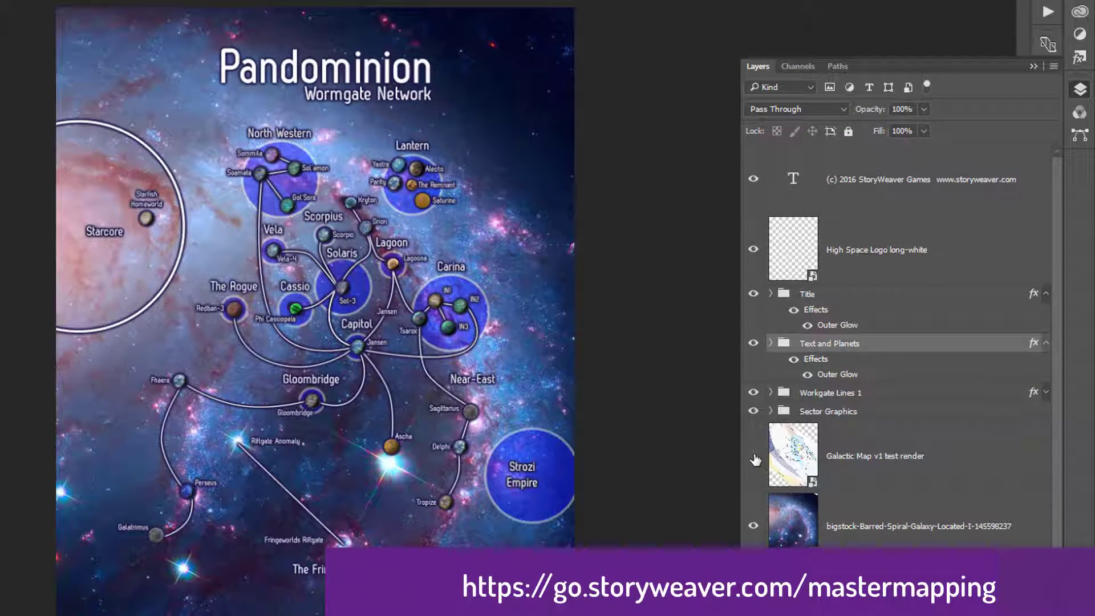
{"action": "left_click", "coordinate": [753, 457]}
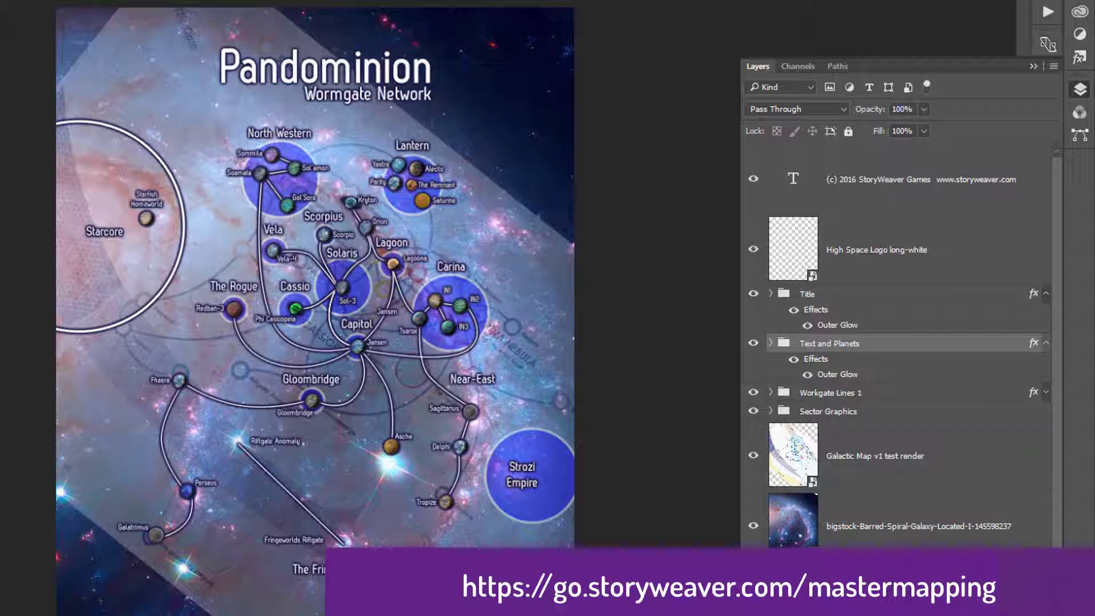
{"action": "mouse_move", "coordinate": [643, 341]}
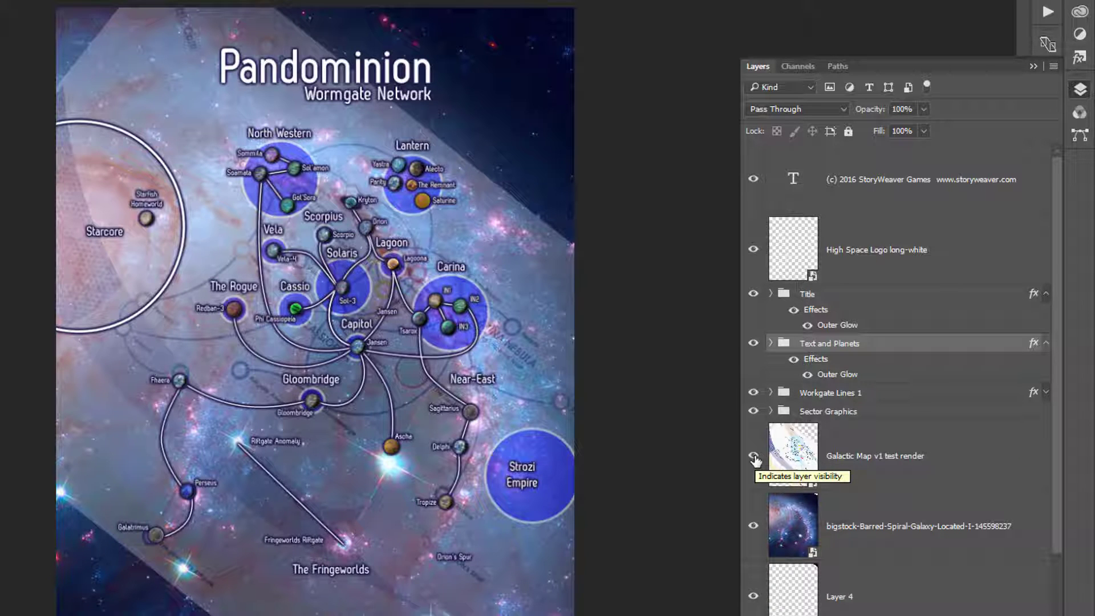
{"action": "left_click", "coordinate": [753, 456]}
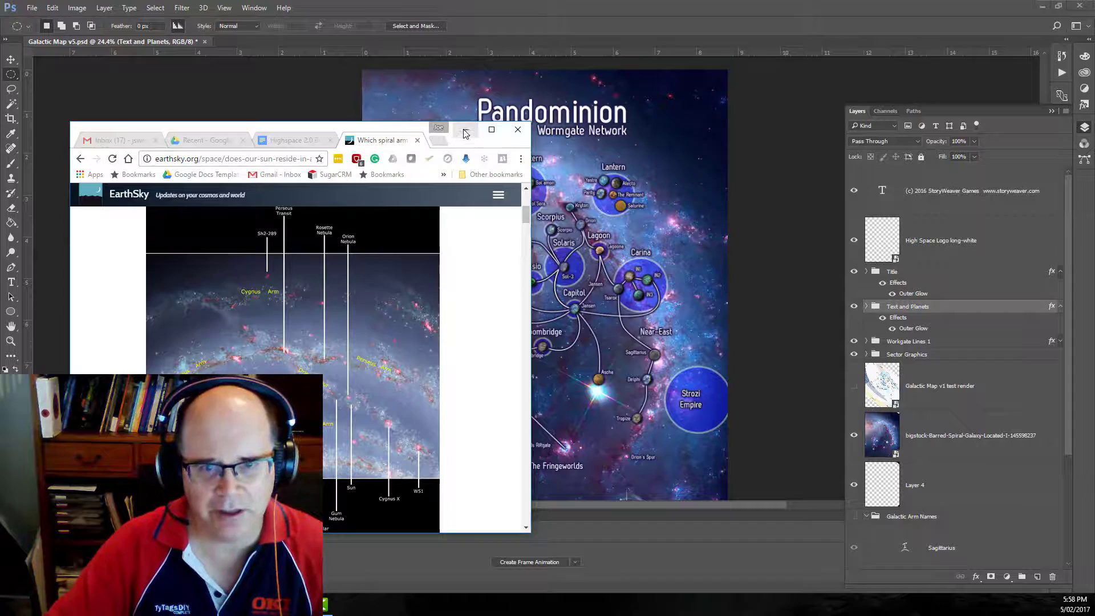
- Minimise the EarthSky window so the Pandominion map in Photoshop is visible
{"action": "left_click", "coordinate": [518, 129]}
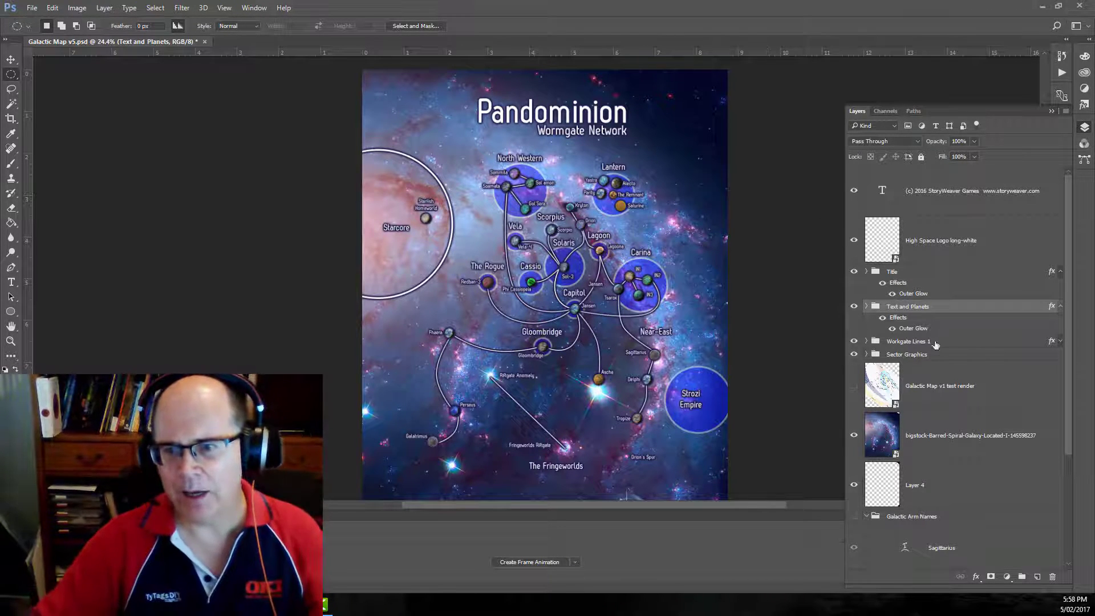
{"action": "mouse_move", "coordinate": [929, 354]}
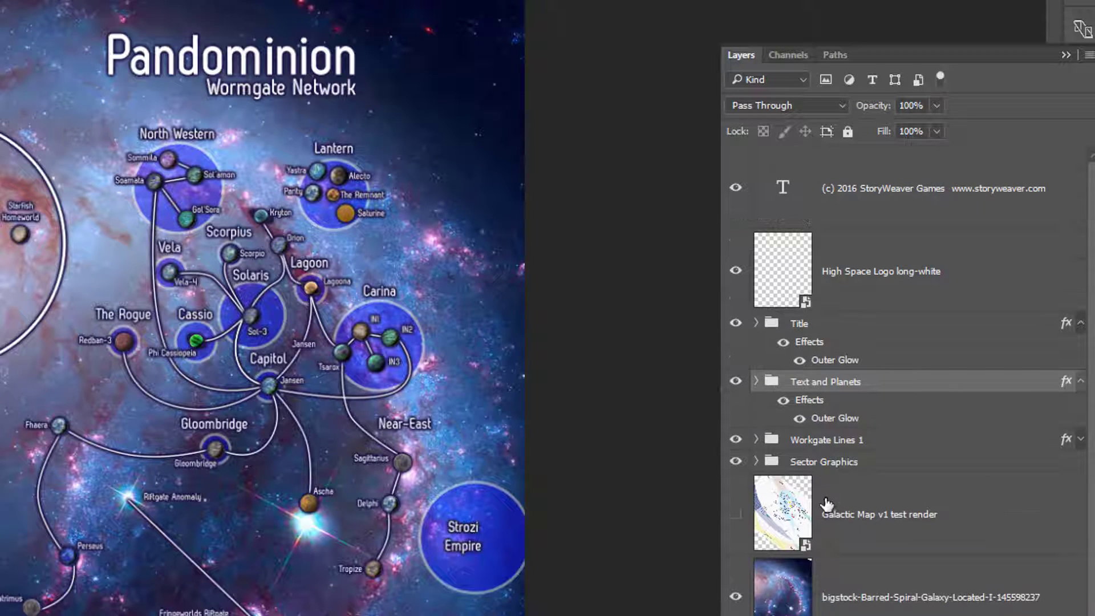
{"action": "mouse_move", "coordinate": [736, 466]}
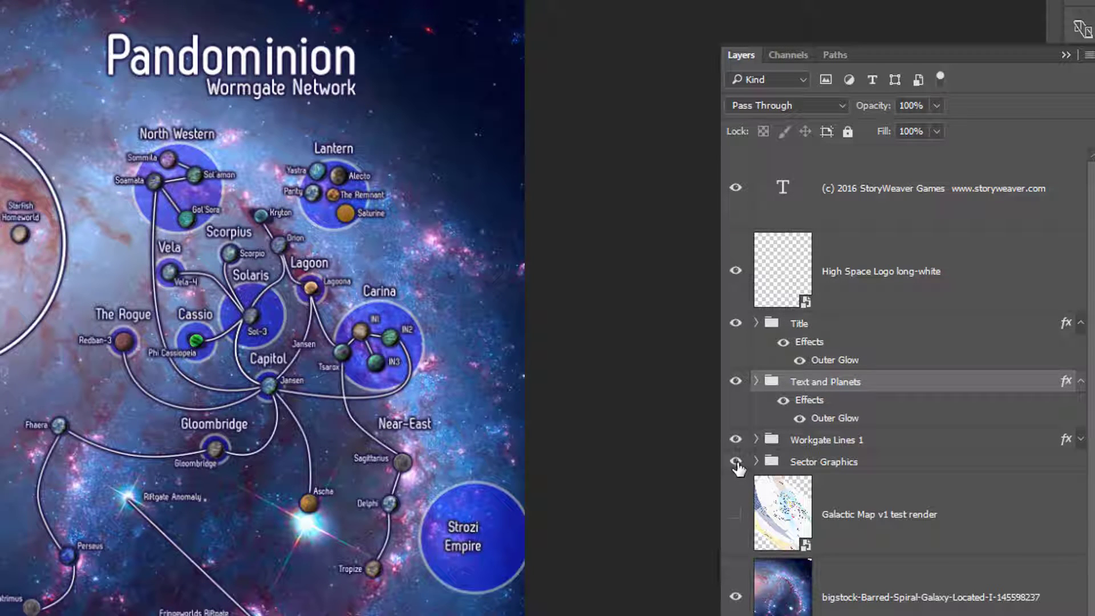
- Toggle the Sector Graphics group visibility repeatedly to compare the map with and without it
{"action": "left_click", "coordinate": [736, 461]}
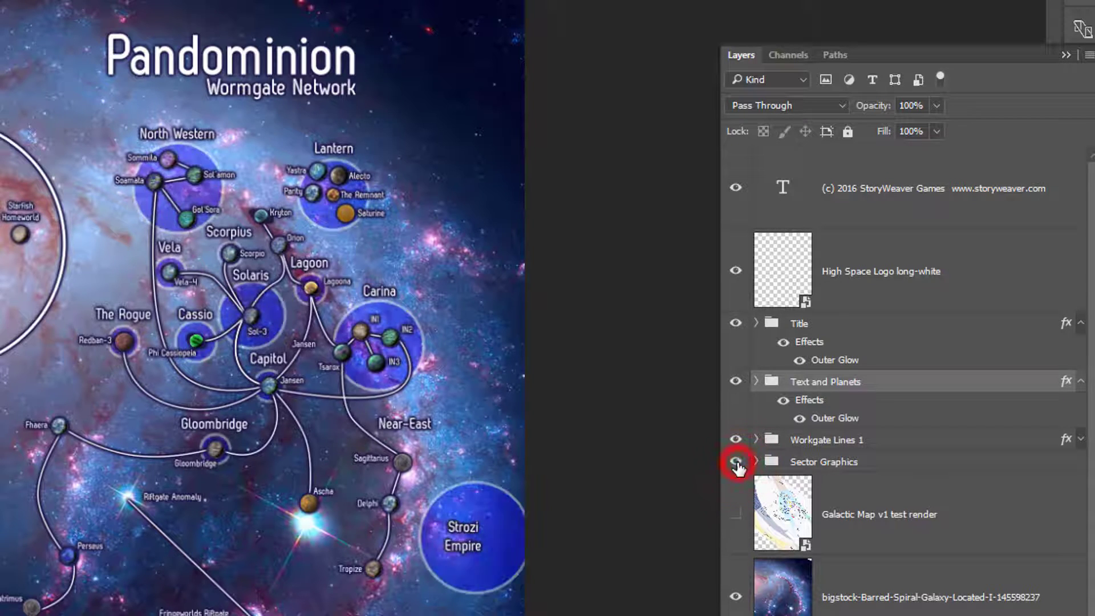
{"action": "left_click", "coordinate": [737, 461]}
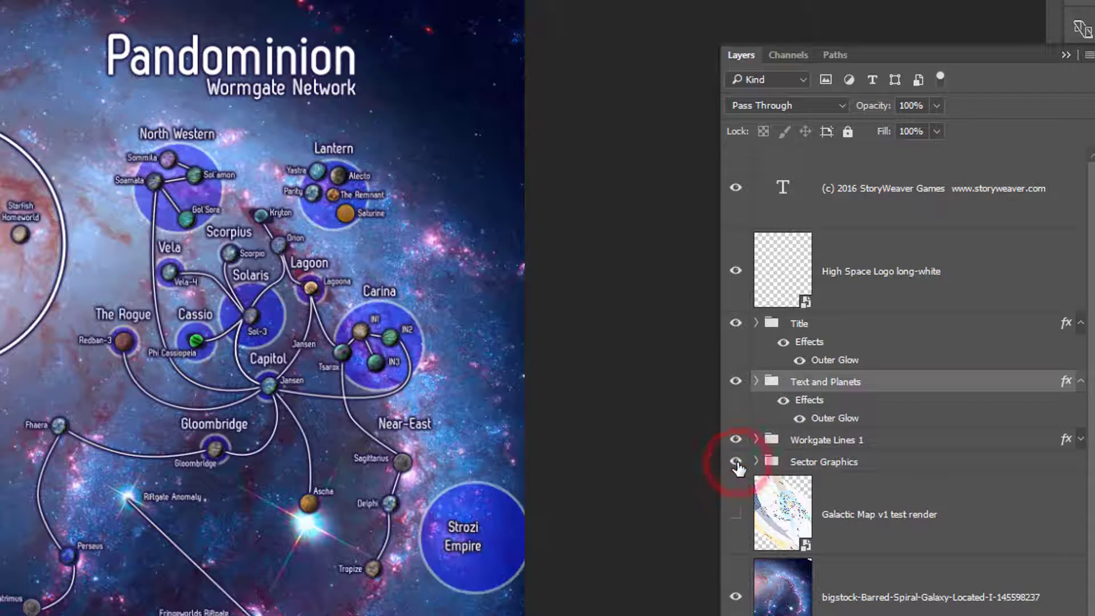
{"action": "left_click", "coordinate": [734, 461]}
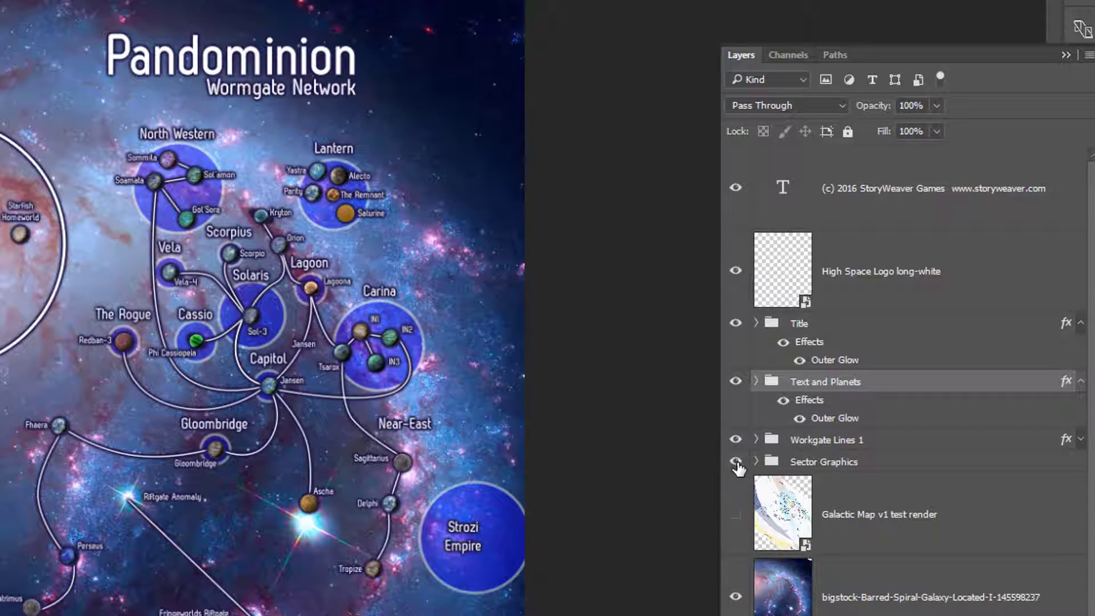
{"action": "left_click", "coordinate": [735, 461]}
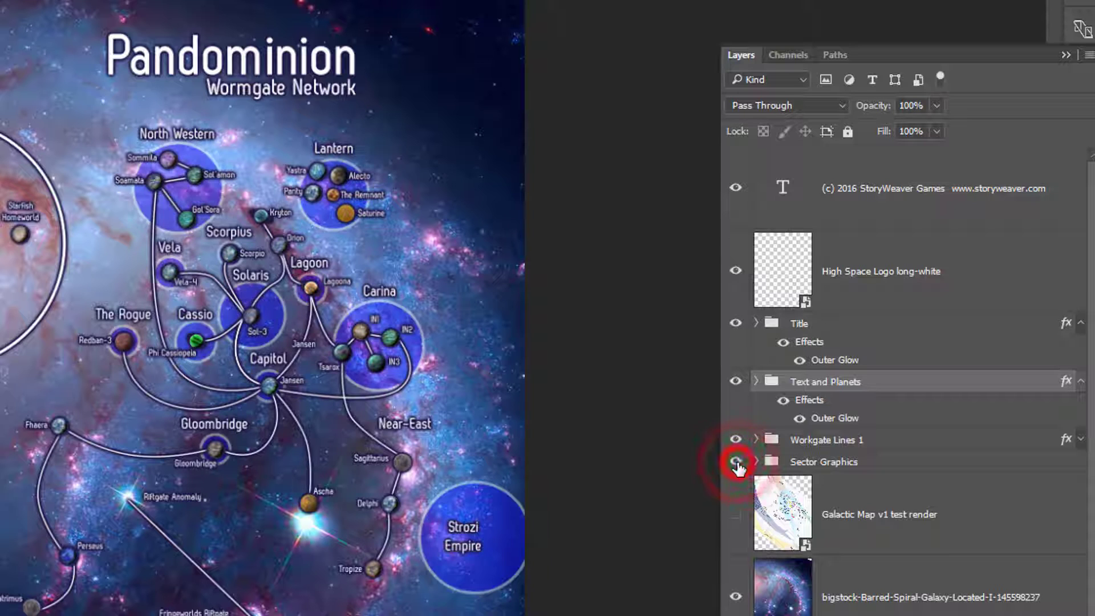
{"action": "left_click", "coordinate": [736, 461]}
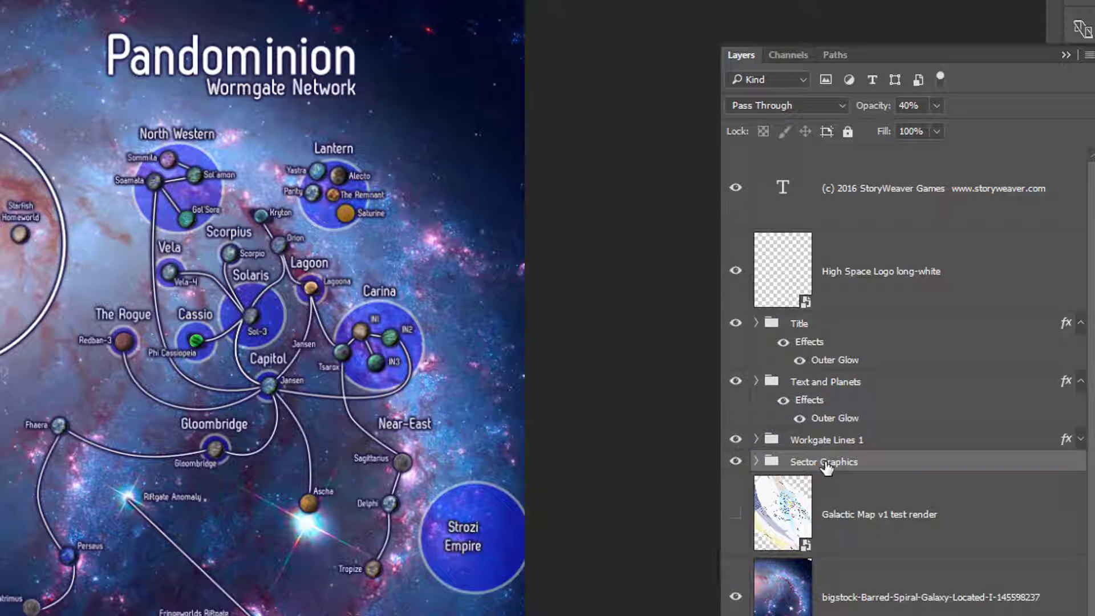
{"action": "mouse_move", "coordinate": [827, 468]}
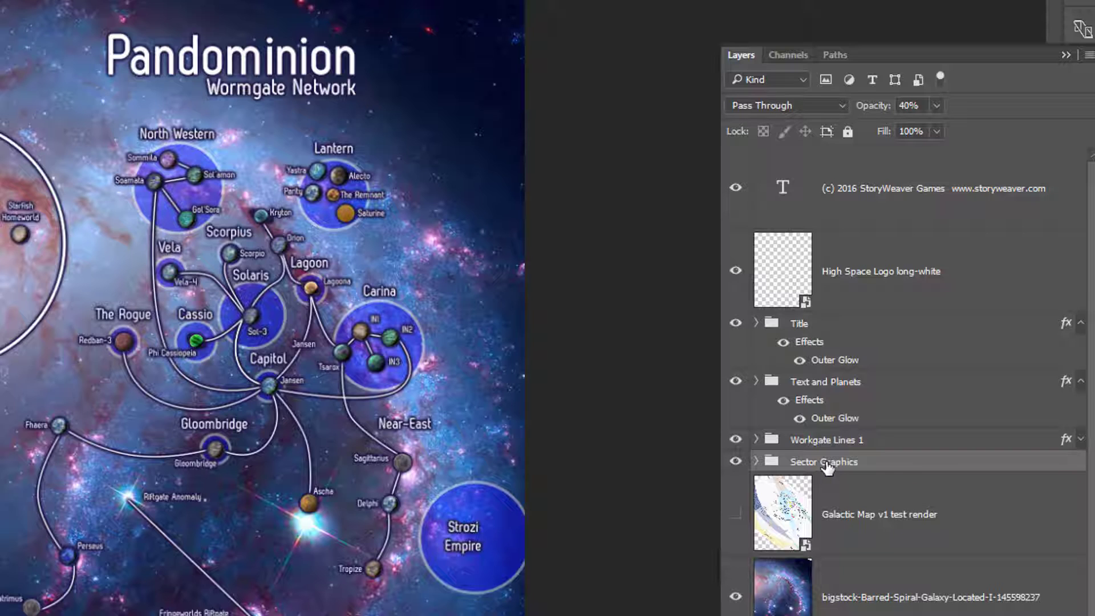
{"action": "mouse_move", "coordinate": [730, 455]}
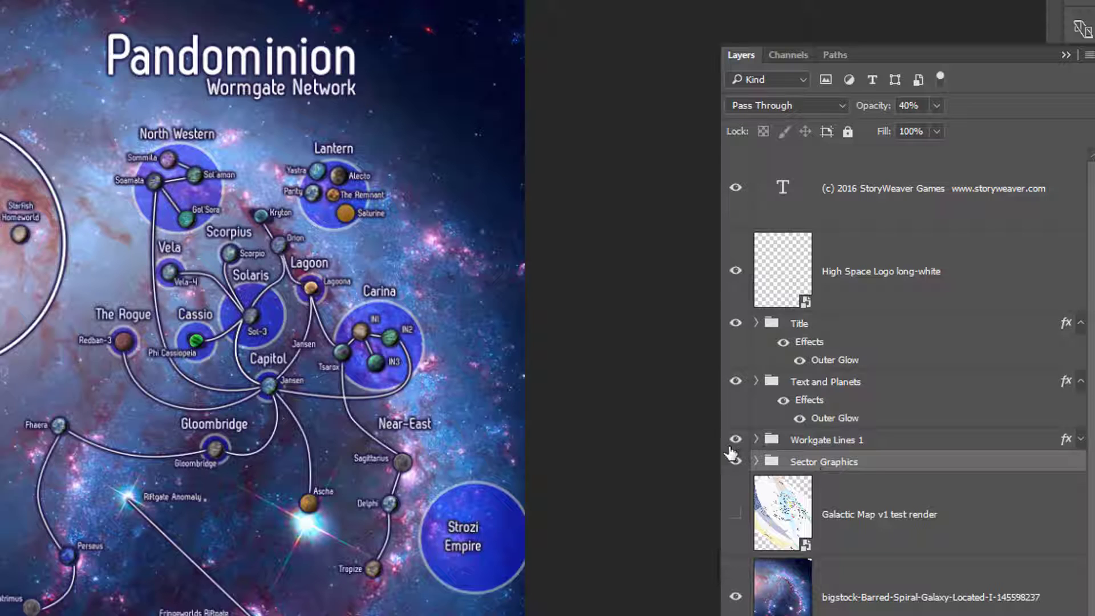
- Hide and restore the wormgate connection lines to inspect the sectors beneath
{"action": "left_click", "coordinate": [735, 439]}
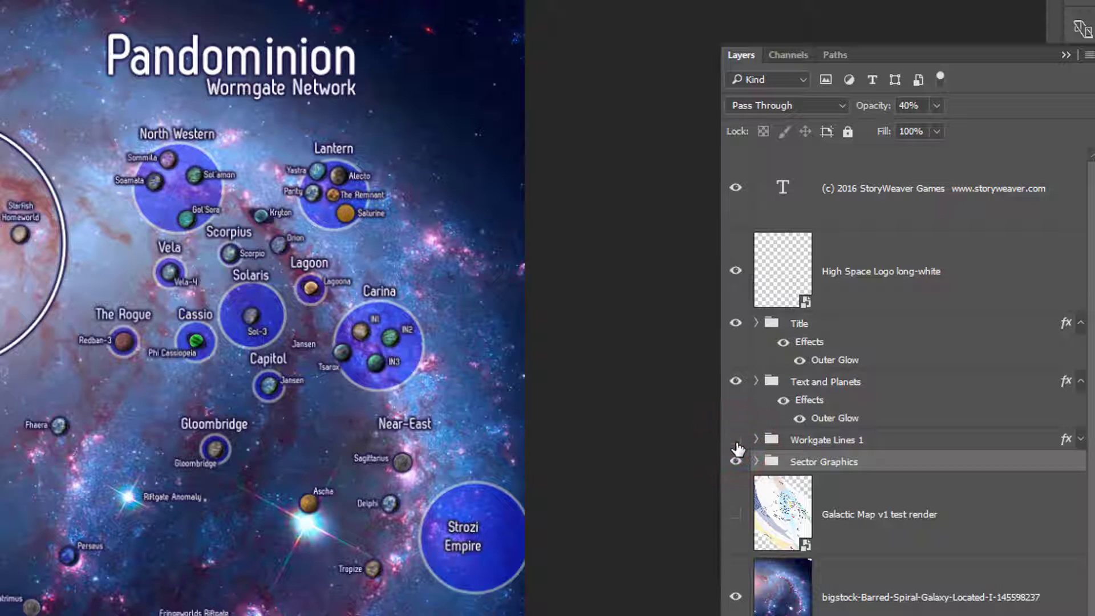
{"action": "left_click", "coordinate": [736, 441]}
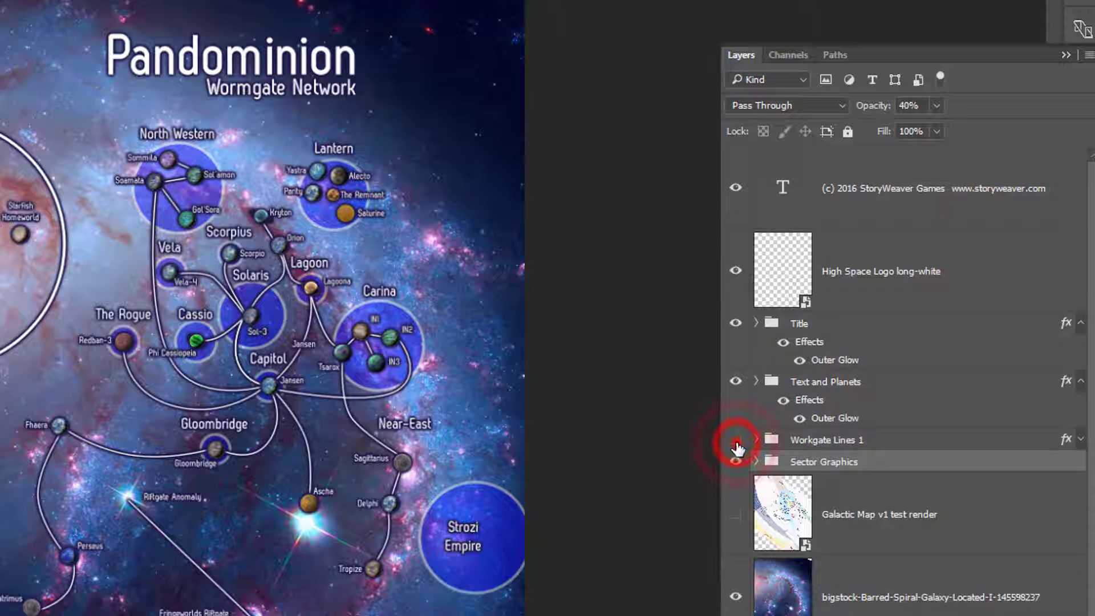
{"action": "left_click", "coordinate": [736, 440]}
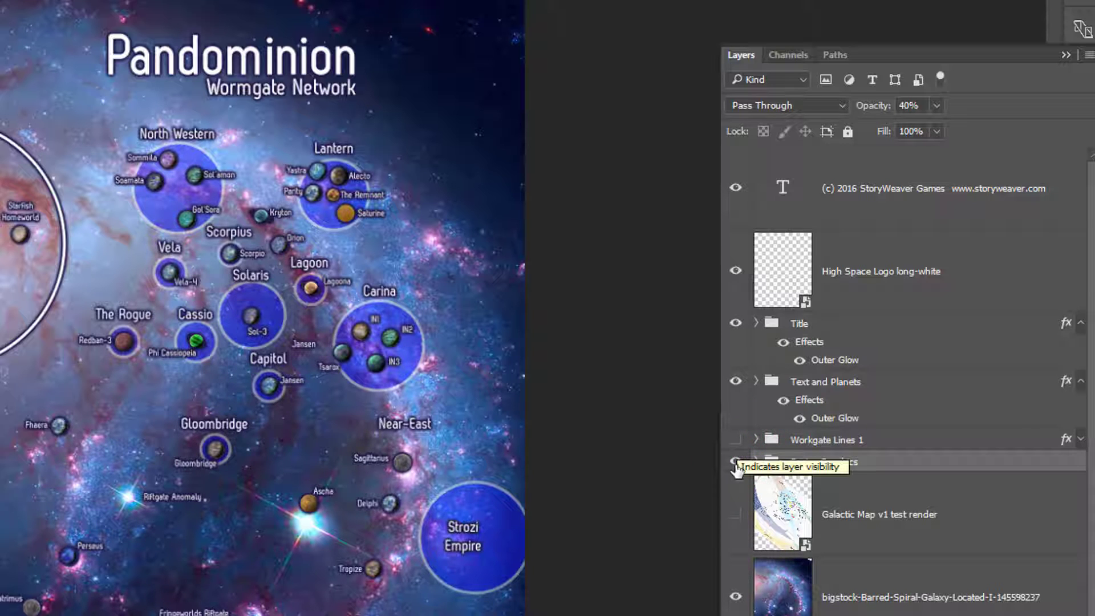
{"action": "left_click", "coordinate": [735, 461]}
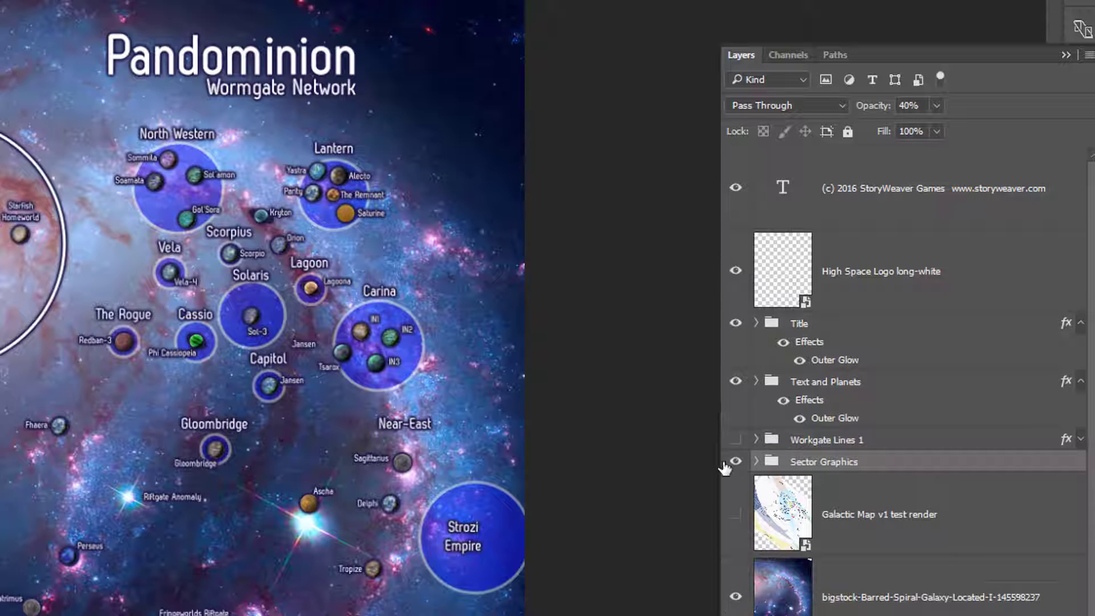
{"action": "left_click", "coordinate": [736, 461]}
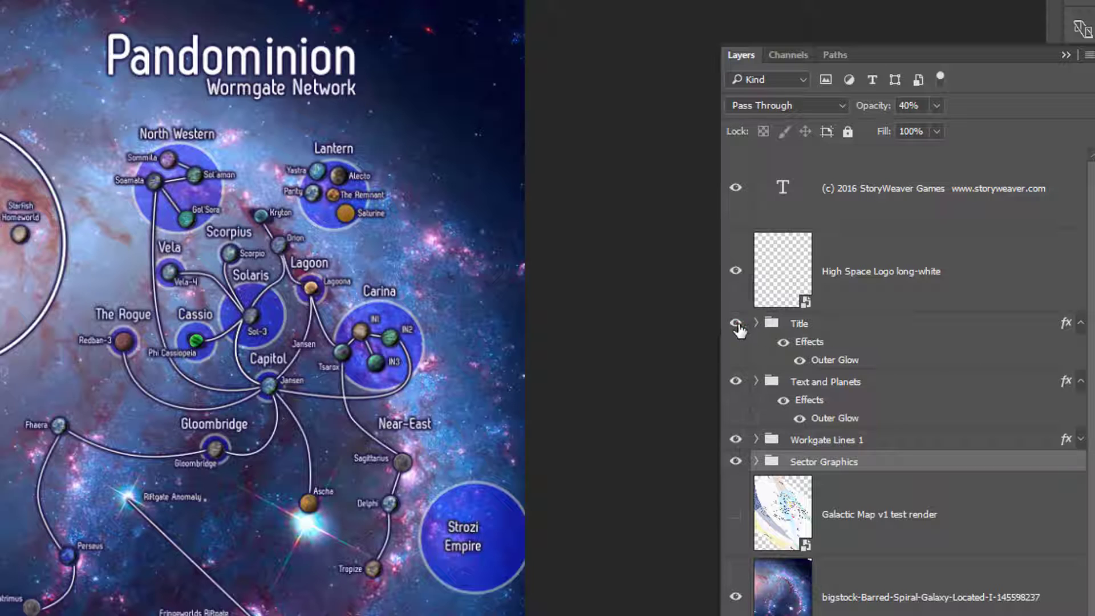
{"action": "left_click", "coordinate": [735, 381]}
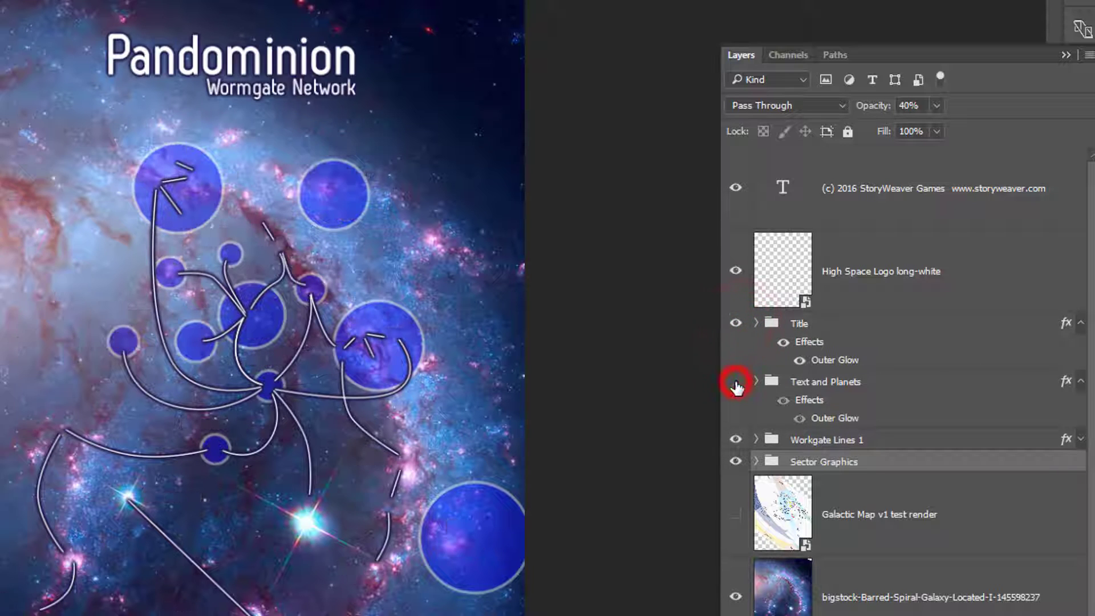
{"action": "left_click", "coordinate": [736, 381]}
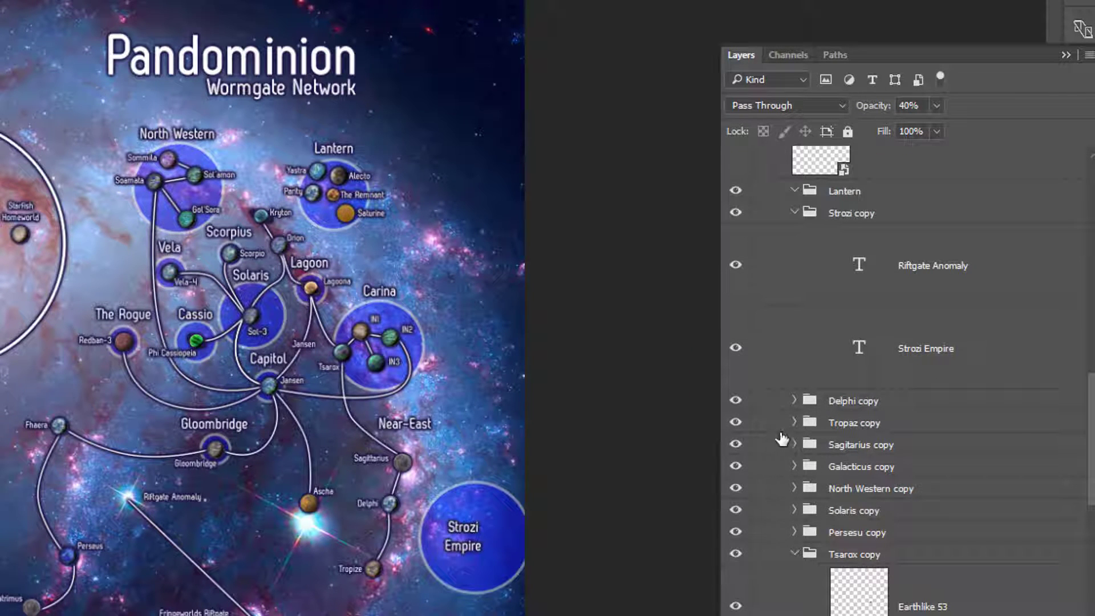
{"action": "mouse_move", "coordinate": [735, 424]}
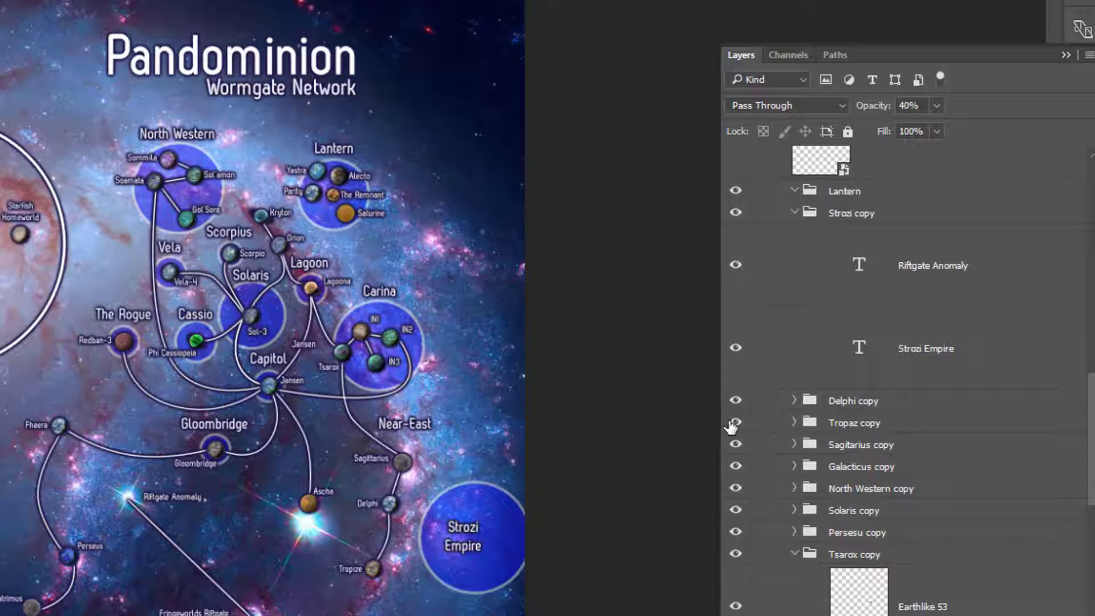
{"action": "left_click", "coordinate": [735, 422]}
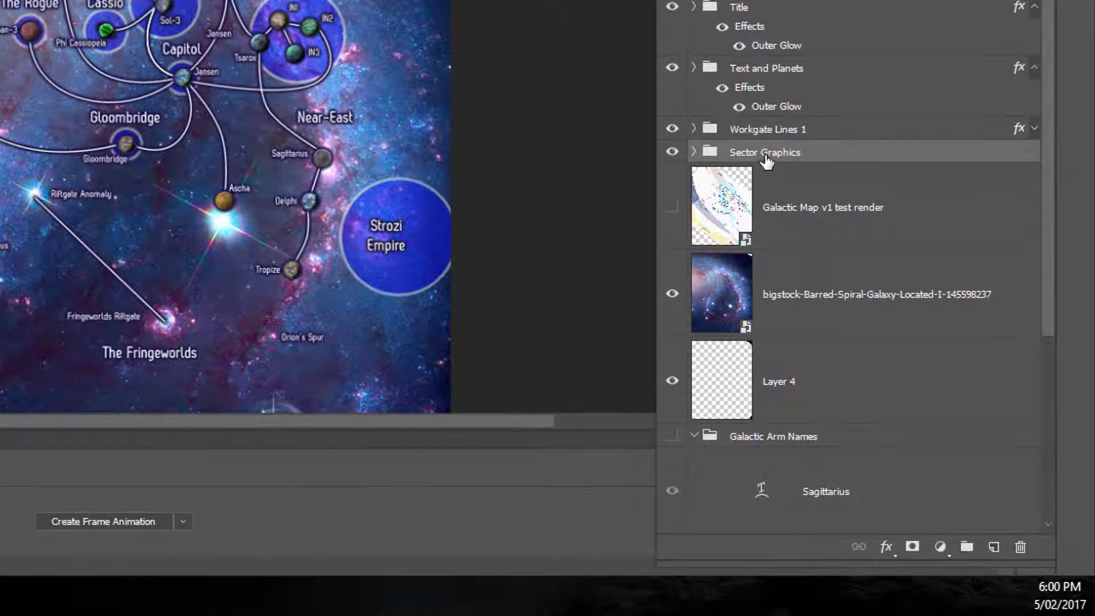
{"action": "mouse_move", "coordinate": [773, 135]}
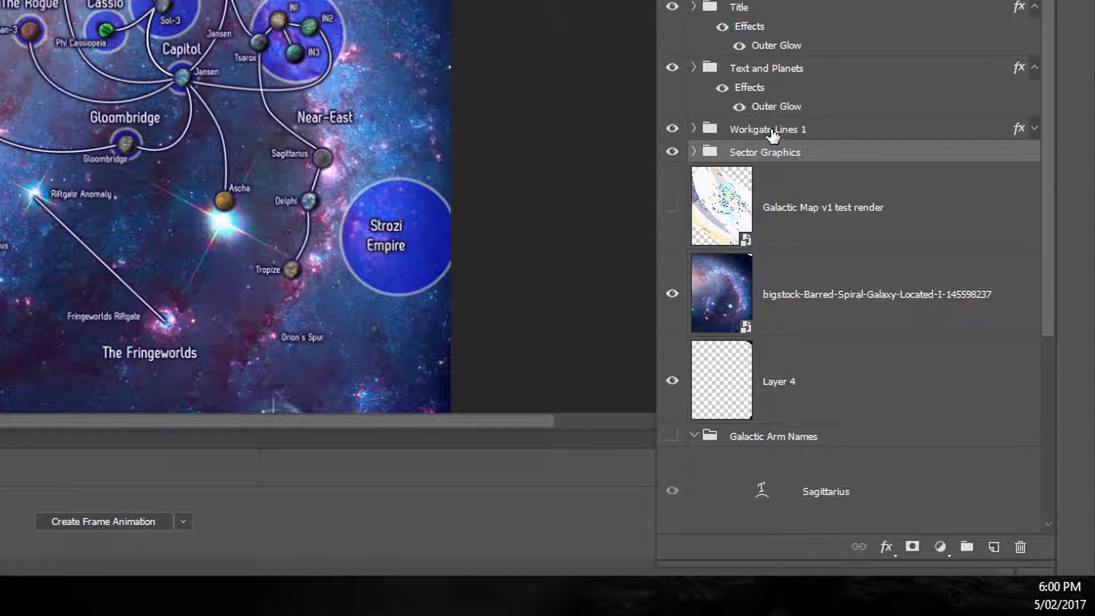
{"action": "mouse_move", "coordinate": [774, 132]}
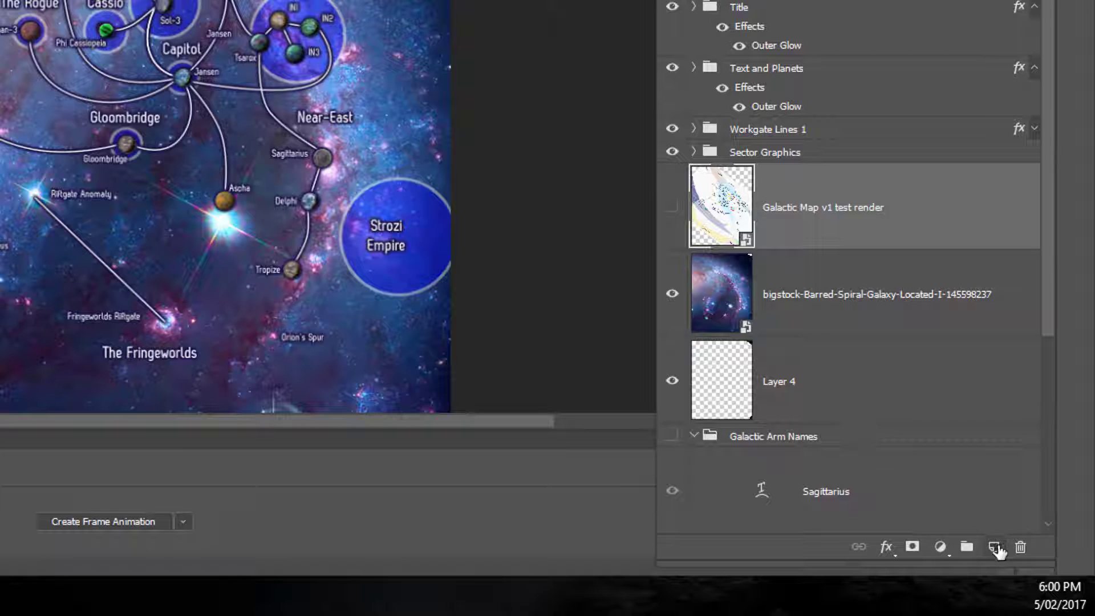
- Create a new layer group and rename it Galactic Arm Names
{"action": "left_click", "coordinate": [967, 546]}
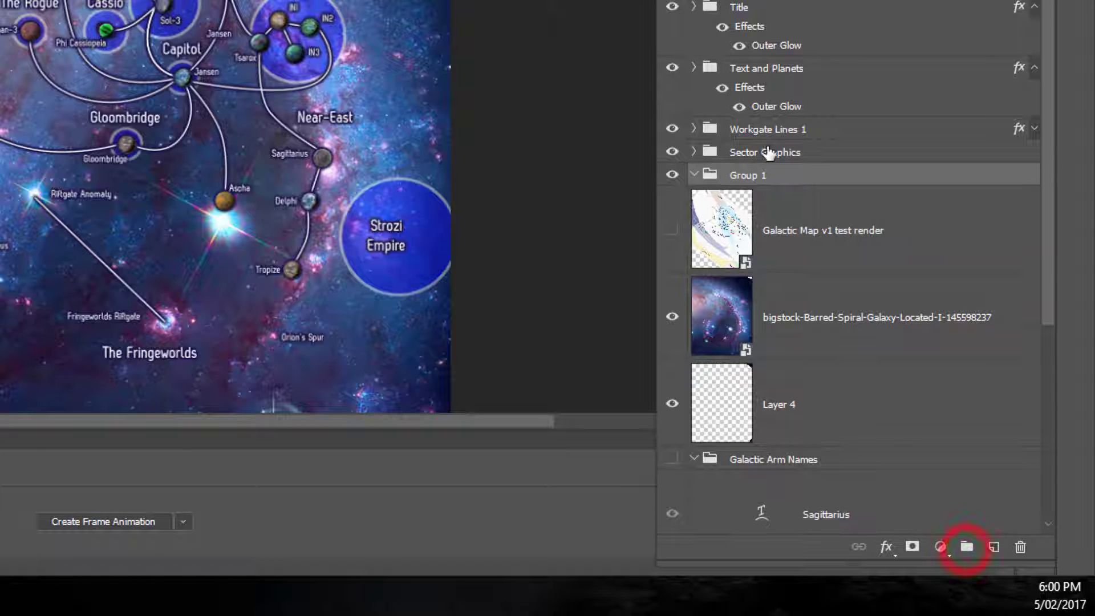
{"action": "double_click", "coordinate": [748, 176]}
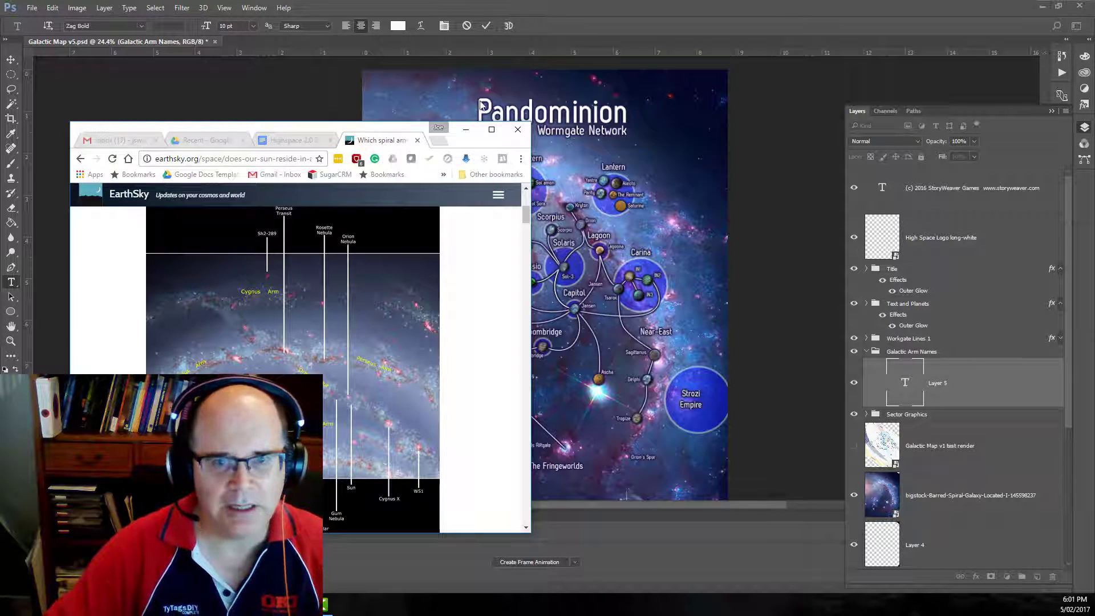
- Minimise the EarthSky reference window again after adding the Orion Spur label
{"action": "left_click", "coordinate": [518, 129]}
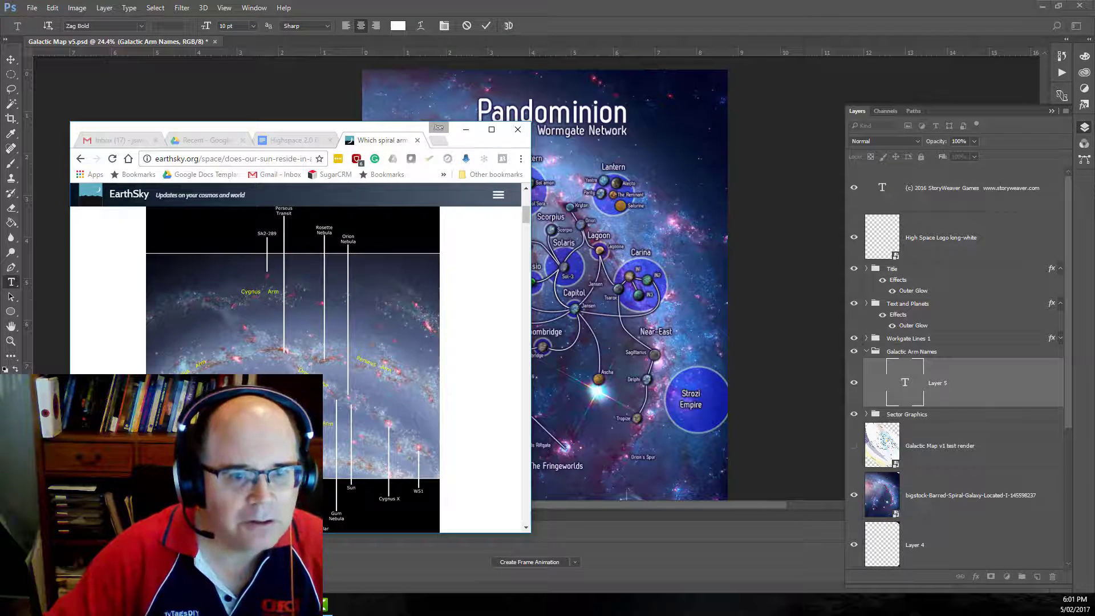
{"action": "left_click", "coordinate": [518, 129]}
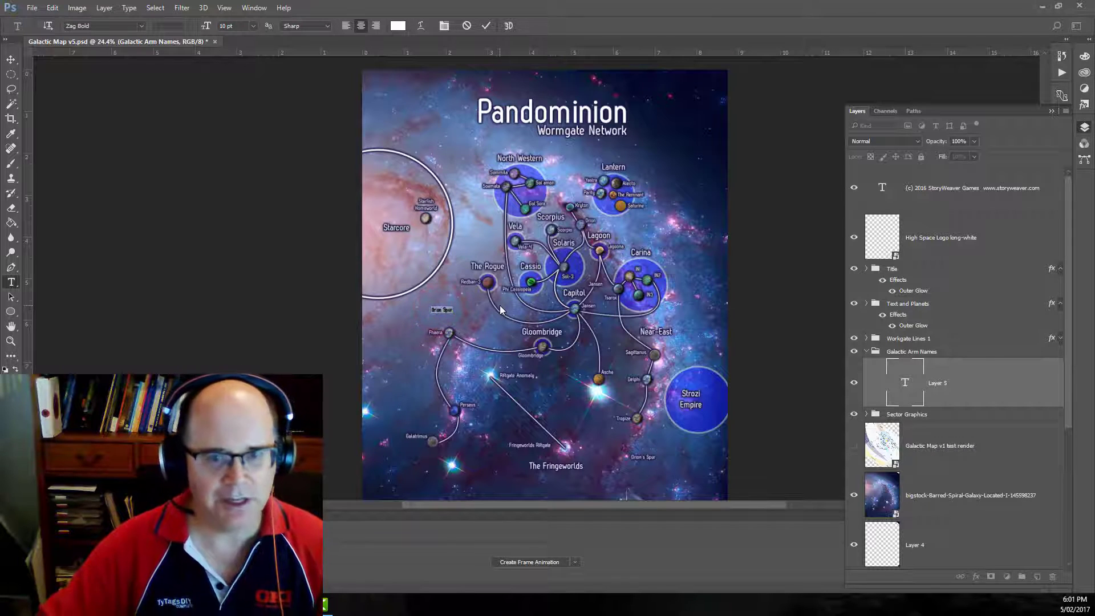
- Set the Orion Spur label to 72 pt and move it toward the map centre
{"action": "left_click", "coordinate": [254, 25]}
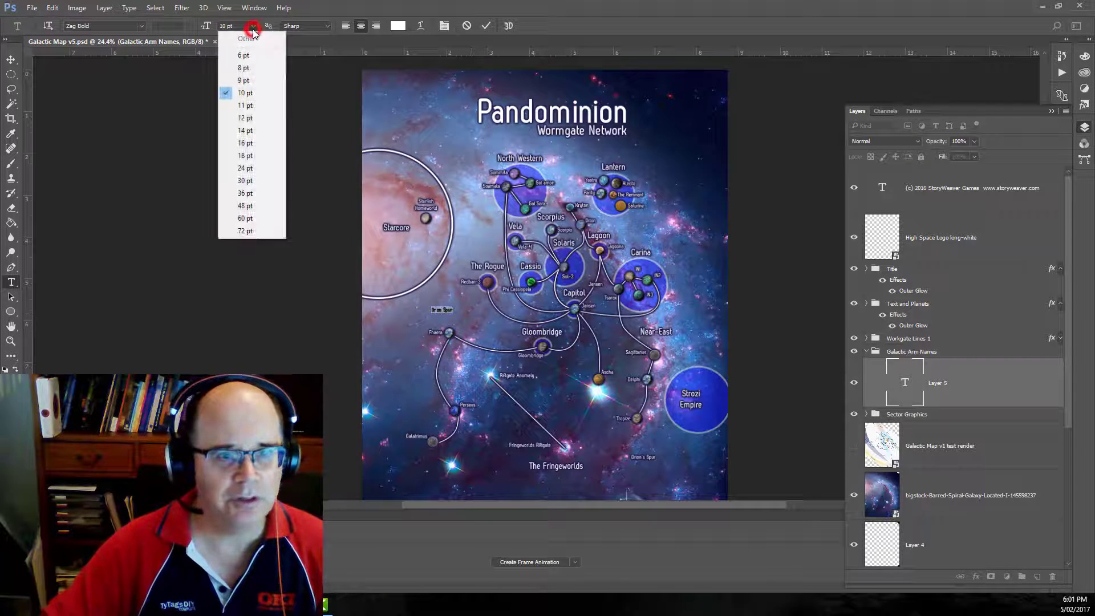
{"action": "left_click", "coordinate": [244, 230]}
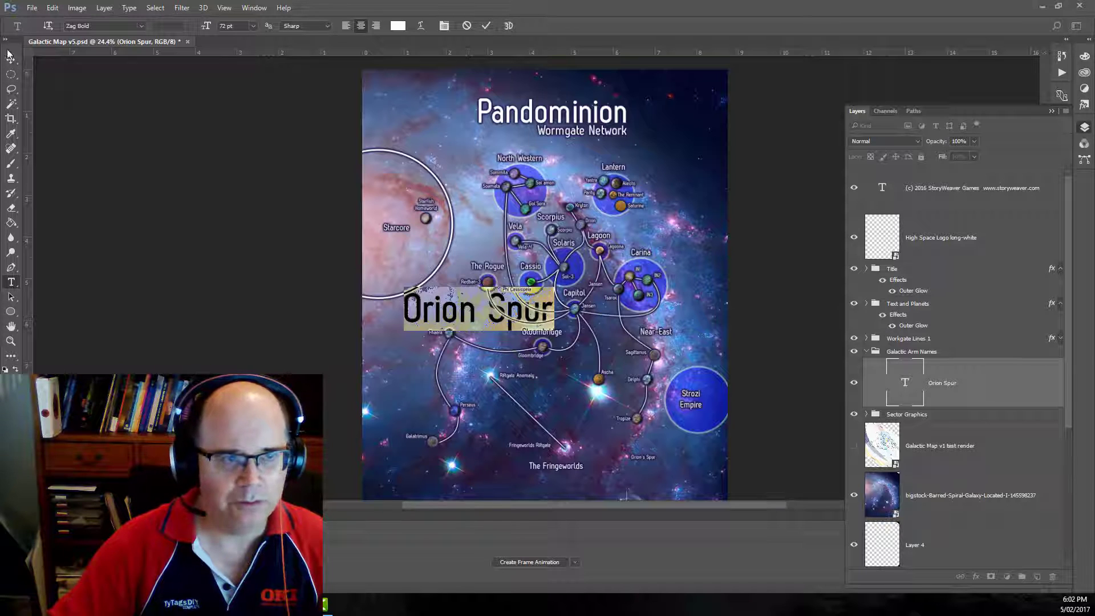
{"action": "left_click_drag", "start_coordinate": [474, 311], "coordinate": [587, 326]}
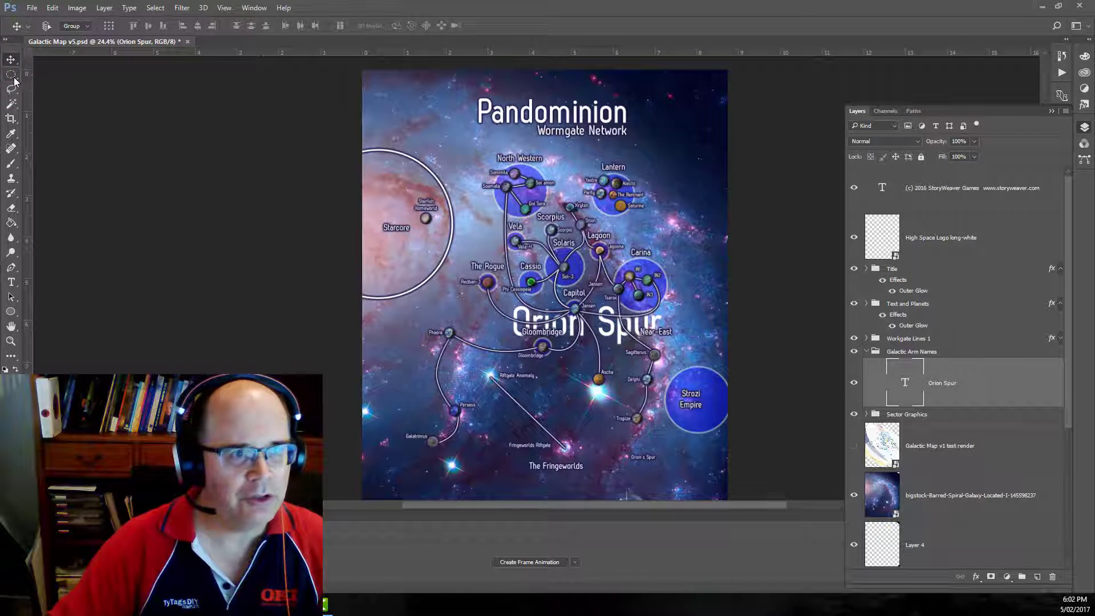
- Free-transform the Orion Spur label to run vertically through the map near Capitol
{"action": "left_click", "coordinate": [9, 75]}
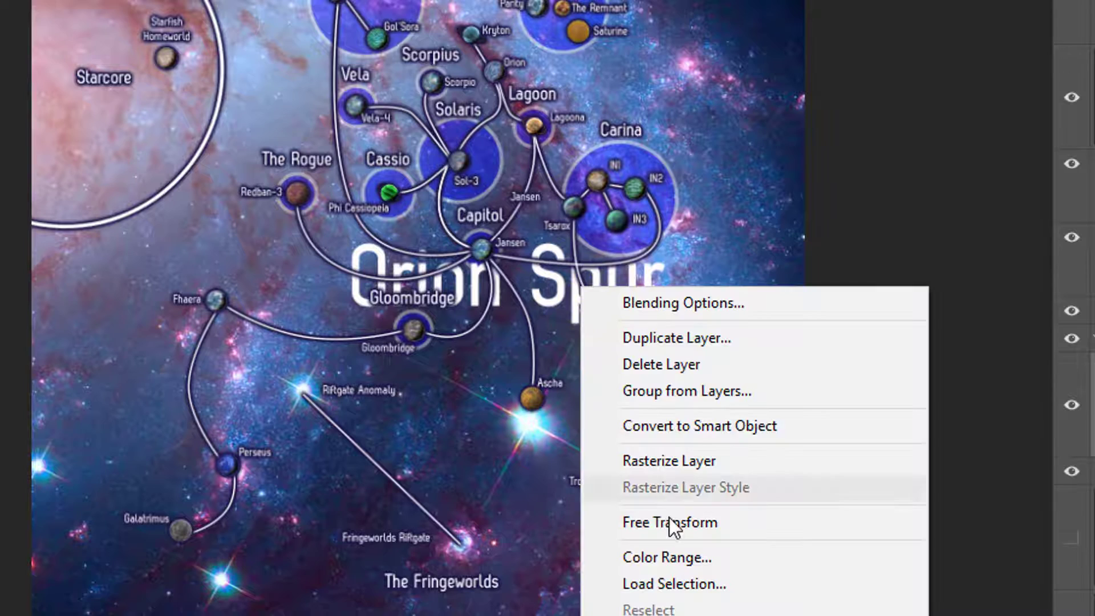
{"action": "left_click", "coordinate": [670, 522]}
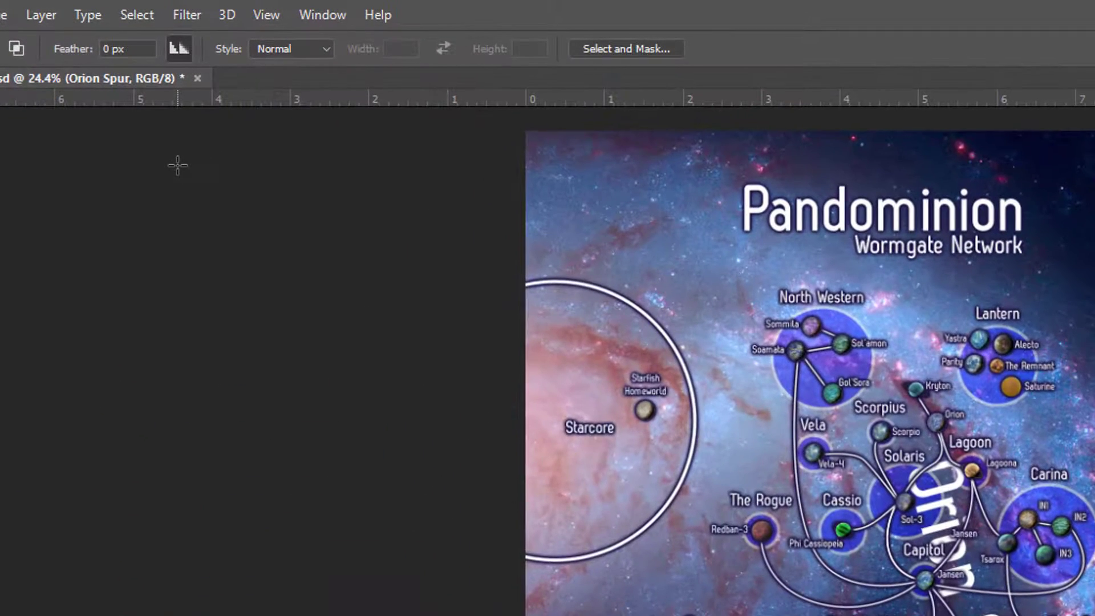
- Warp the Orion Spur text with an Arc style at about 37% bend
{"action": "left_click", "coordinate": [86, 13]}
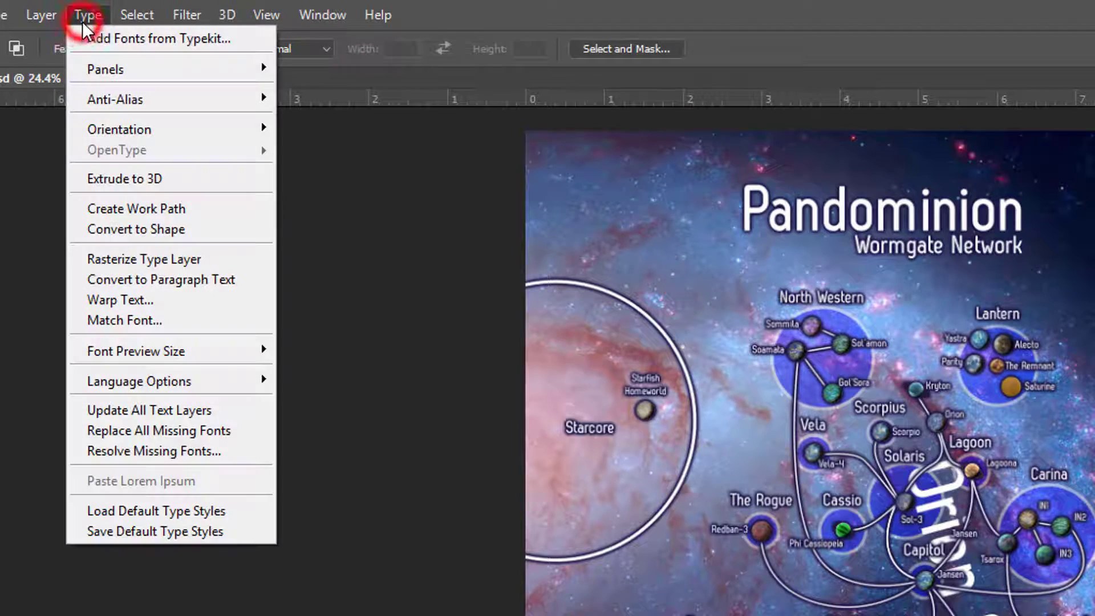
{"action": "left_click", "coordinate": [119, 300]}
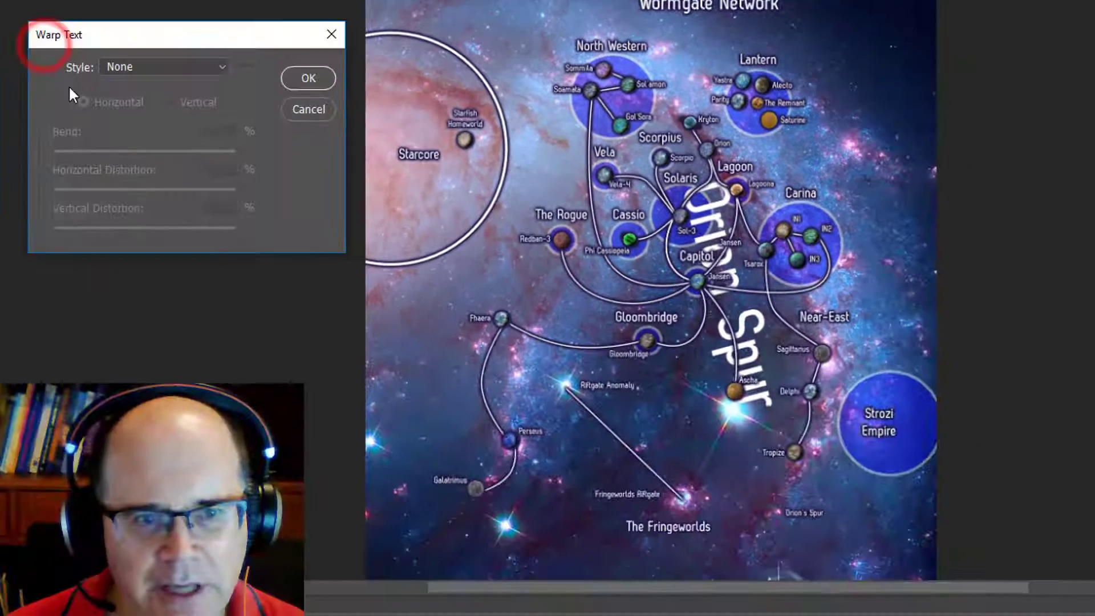
{"action": "left_click", "coordinate": [162, 66]}
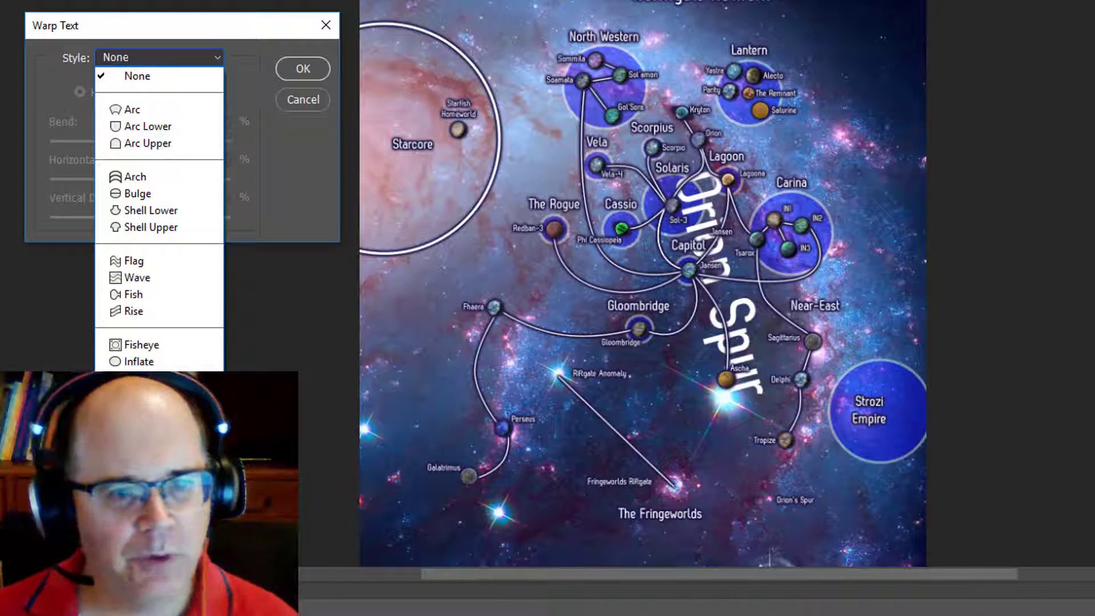
{"action": "left_click", "coordinate": [130, 109]}
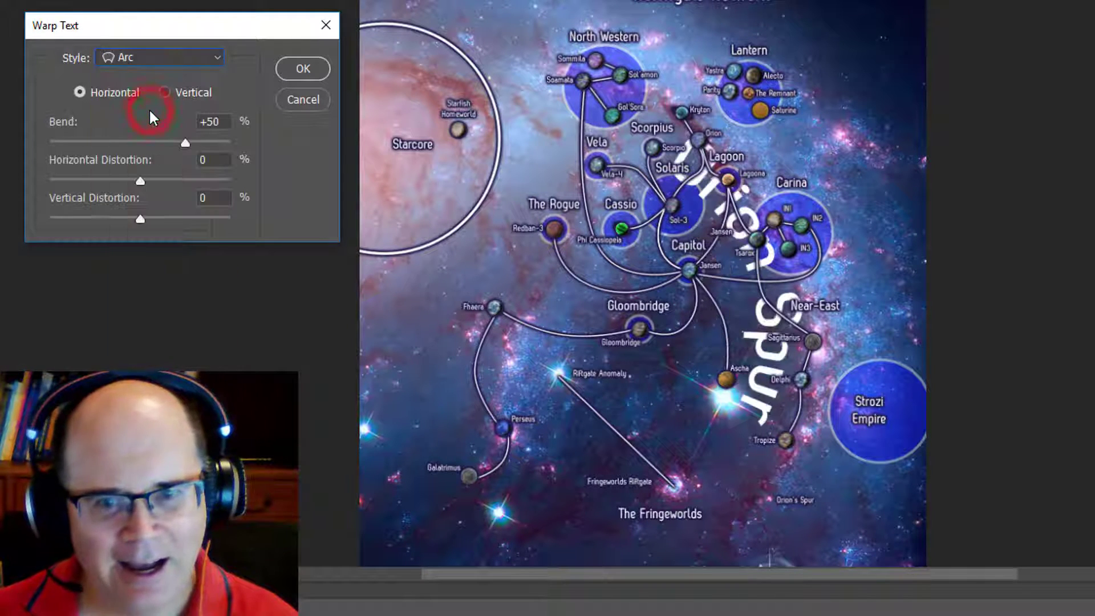
{"action": "mouse_move", "coordinate": [337, 200]}
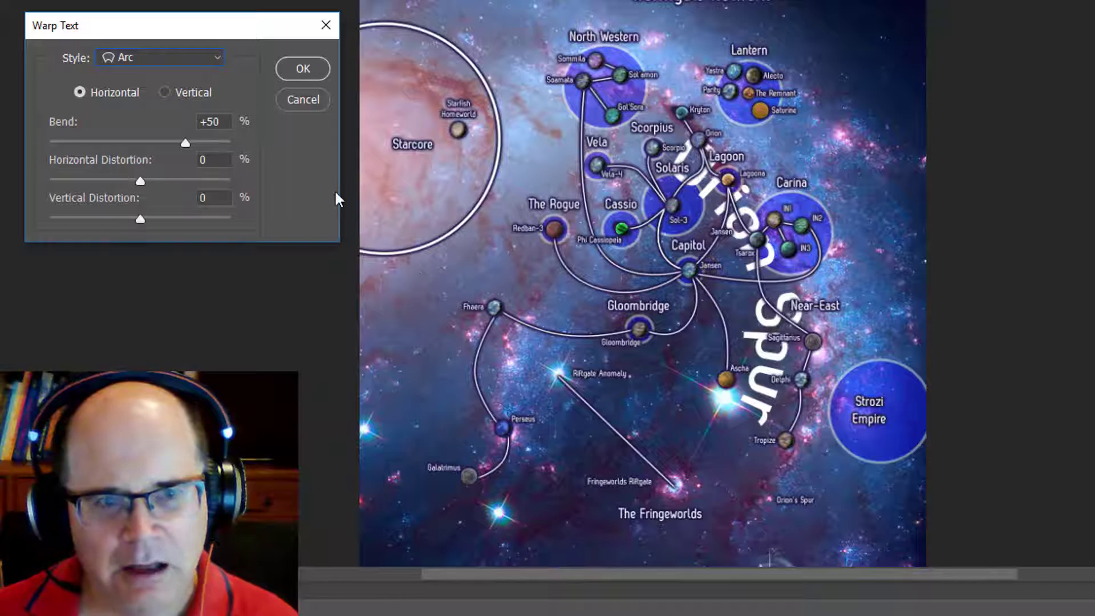
{"action": "left_click_drag", "start_coordinate": [184, 142], "coordinate": [172, 142]}
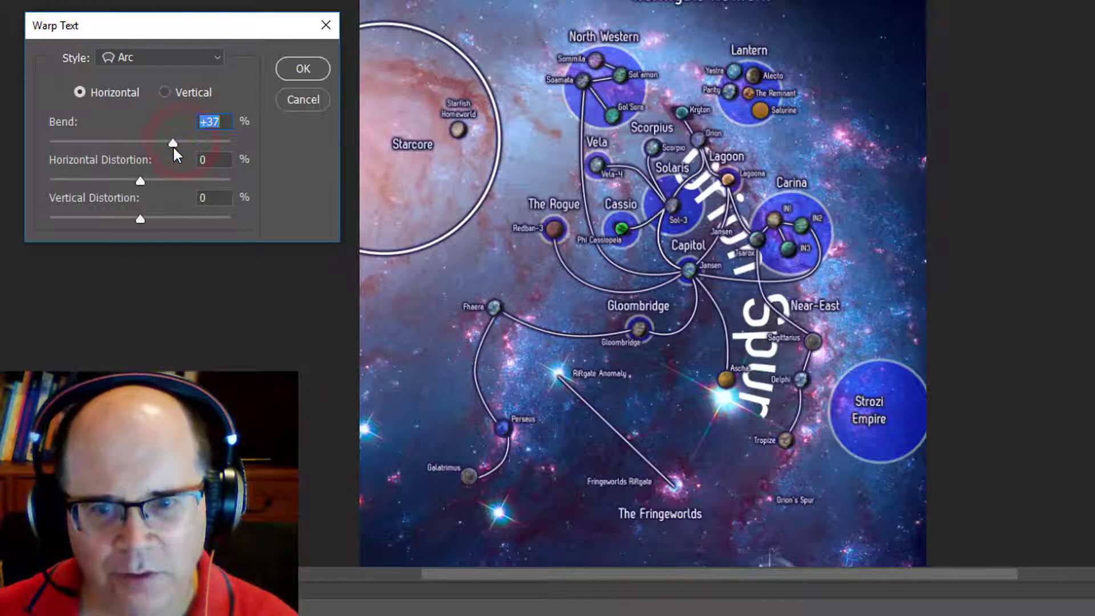
- Switch the warp to Arch with a +29% bend and confirm it
{"action": "left_click", "coordinate": [160, 57]}
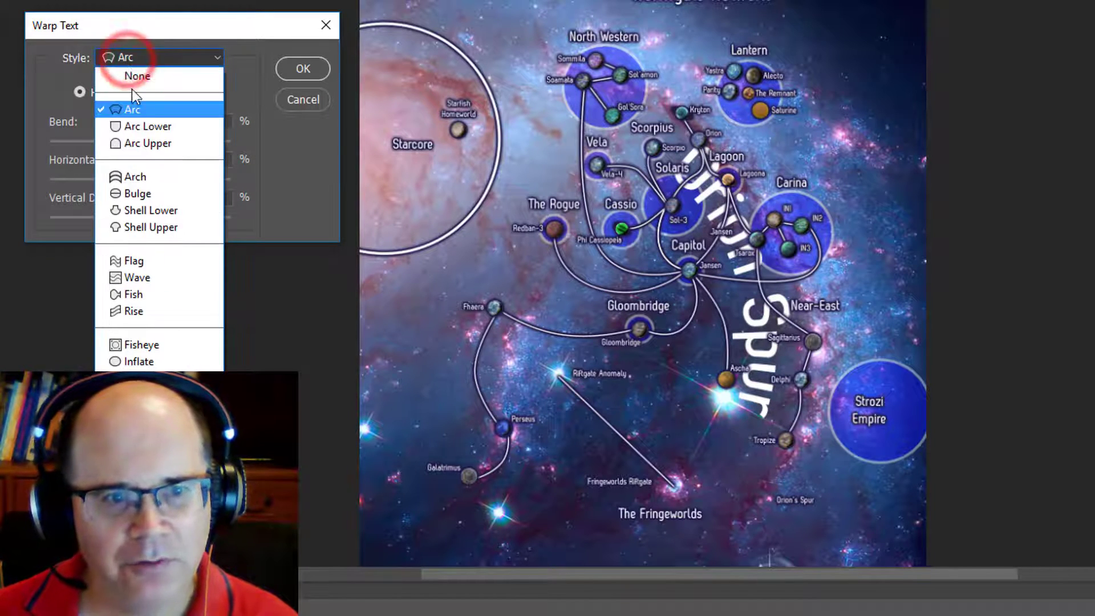
{"action": "left_click", "coordinate": [137, 176]}
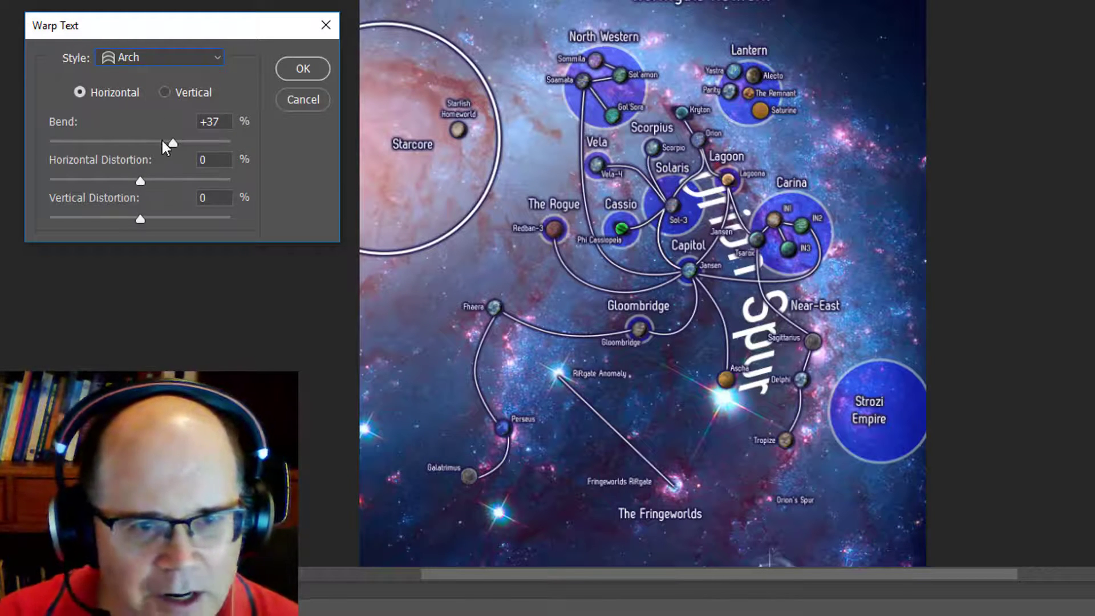
{"action": "left_click_drag", "start_coordinate": [171, 143], "coordinate": [163, 142]}
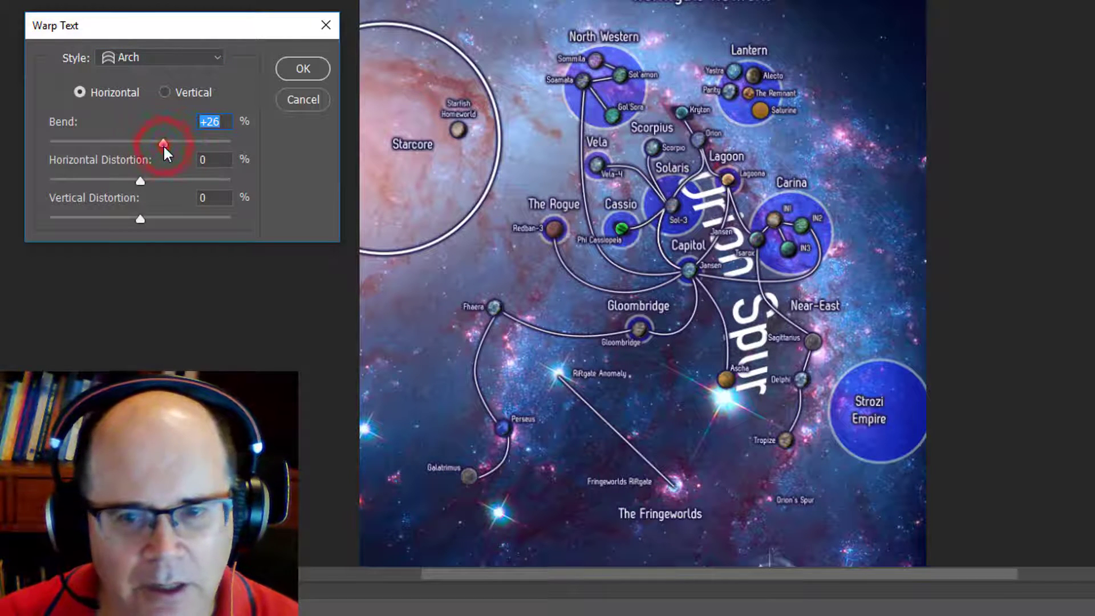
{"action": "left_click_drag", "start_coordinate": [163, 143], "coordinate": [166, 143]}
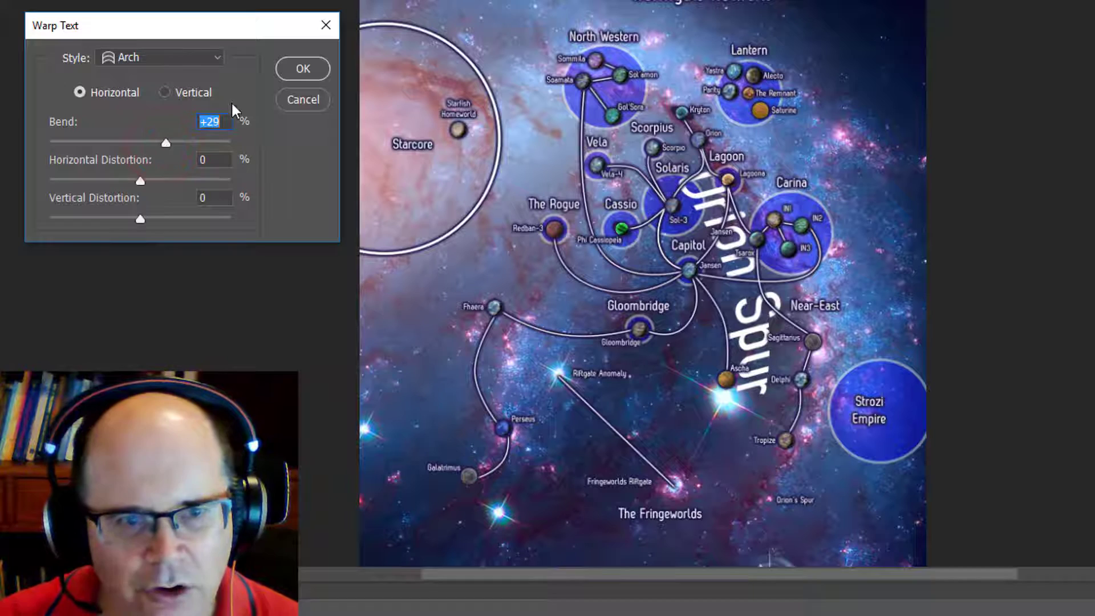
{"action": "left_click", "coordinate": [302, 69]}
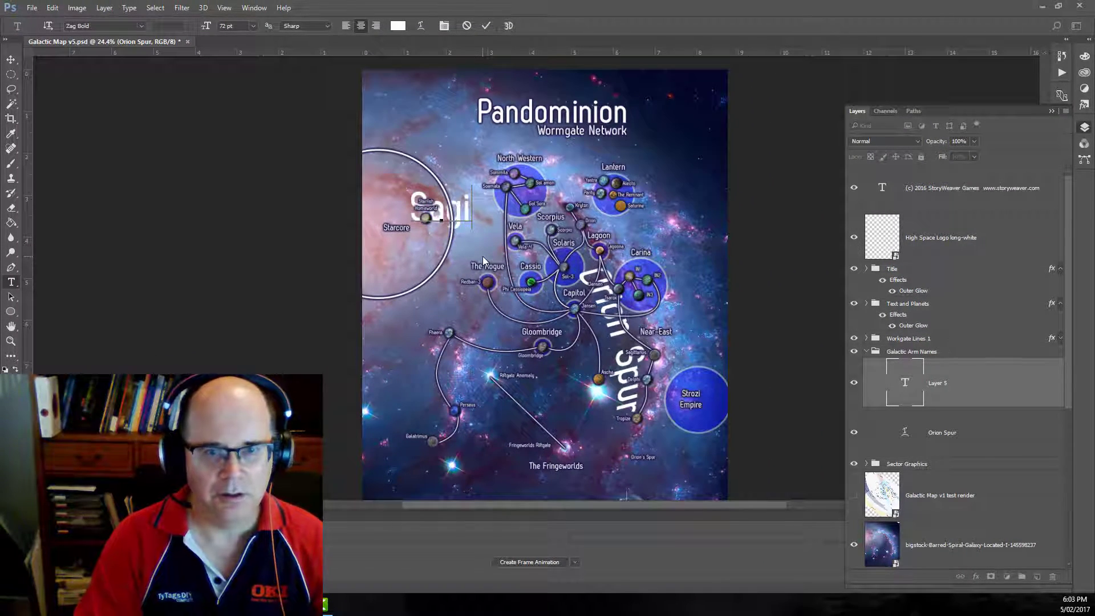
- Type the 'Sagittarius' label text and minimise the EarthSky spelling reference
{"action": "type", "text": "Sagittarius"}
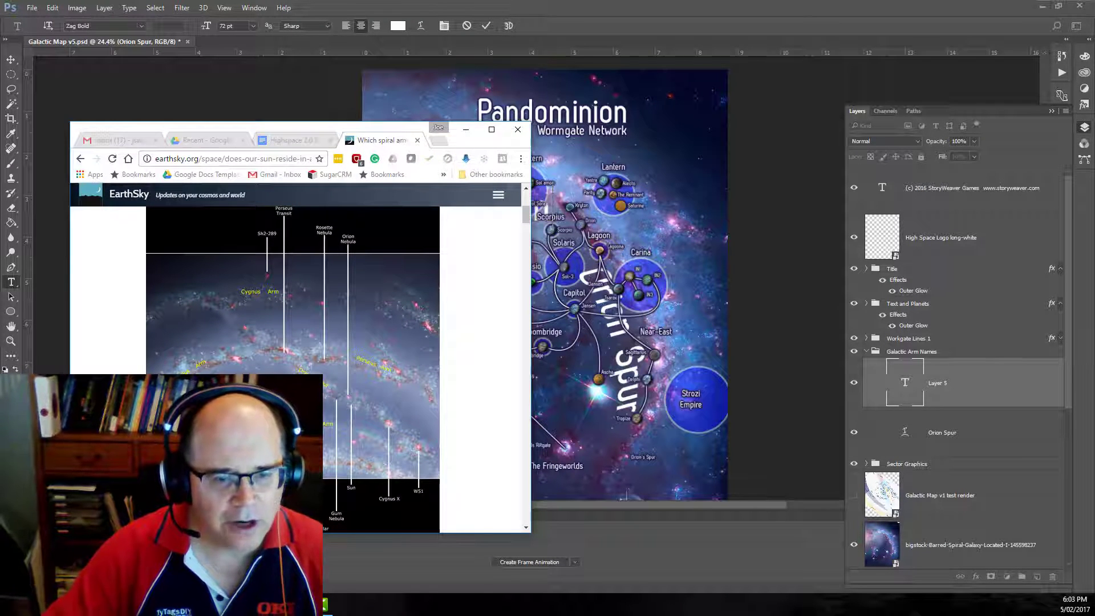
{"action": "left_click", "coordinate": [518, 129]}
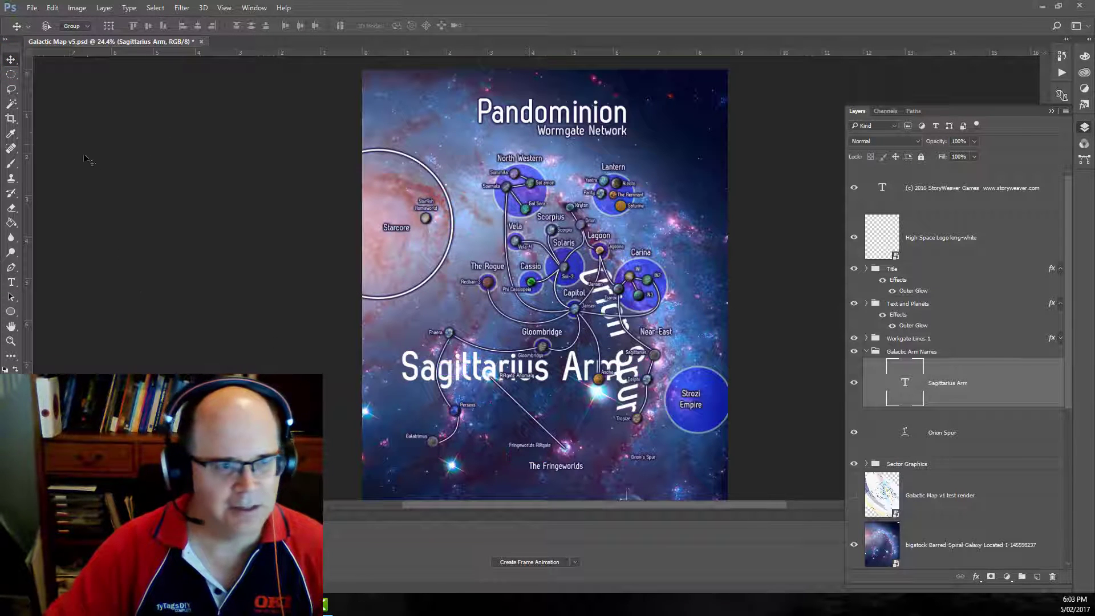
- Free Transform the Sagittarius Arm label so it runs steeply down the left-centre beside Orion Spur
{"action": "right_click", "coordinate": [543, 364]}
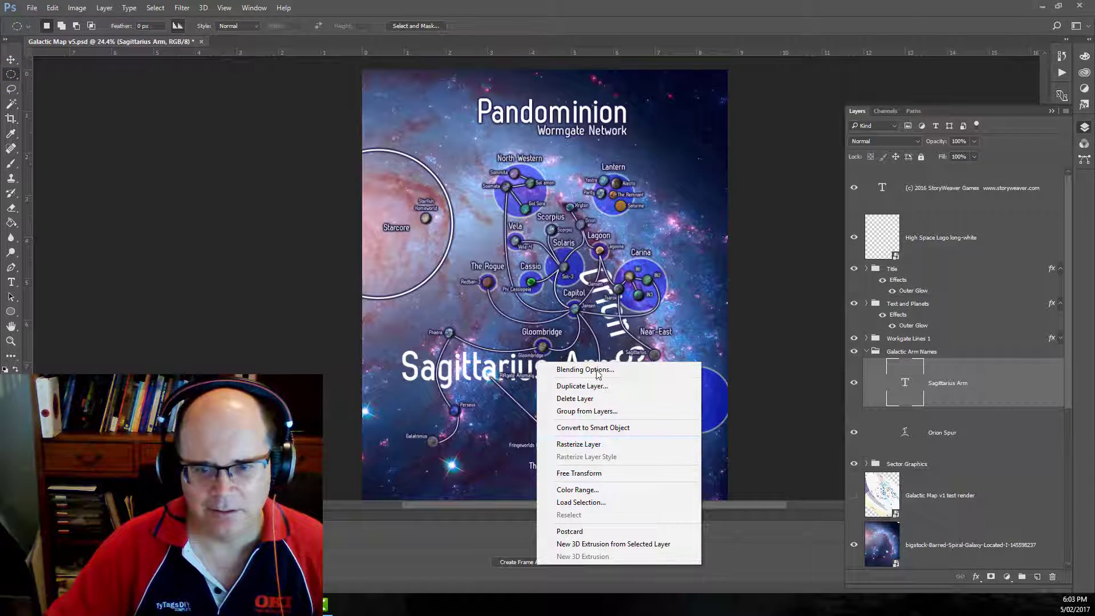
{"action": "mouse_move", "coordinate": [587, 472]}
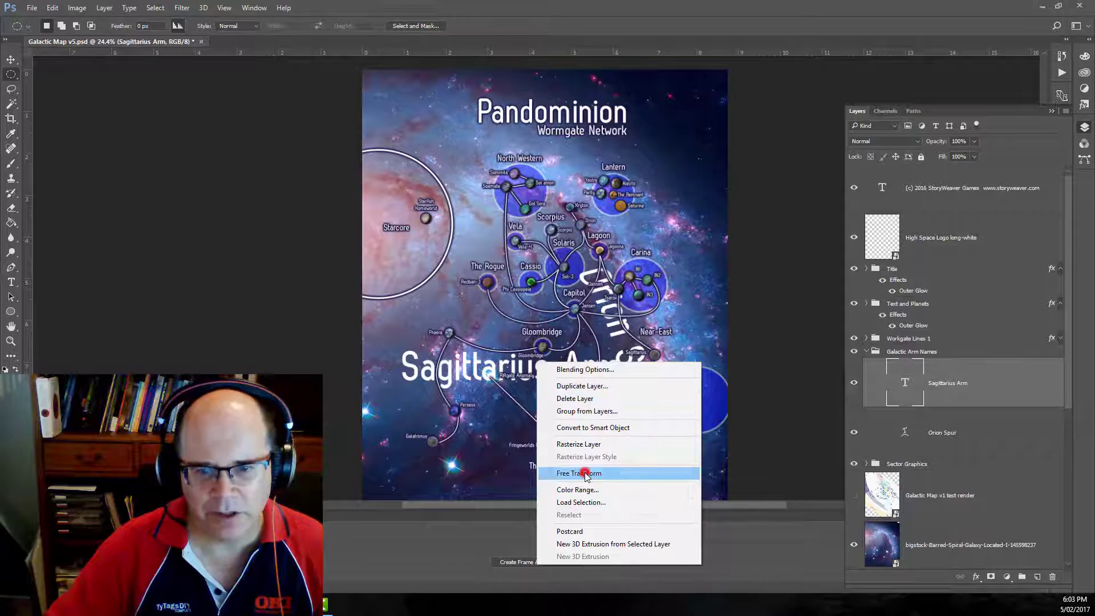
{"action": "left_click", "coordinate": [586, 472]}
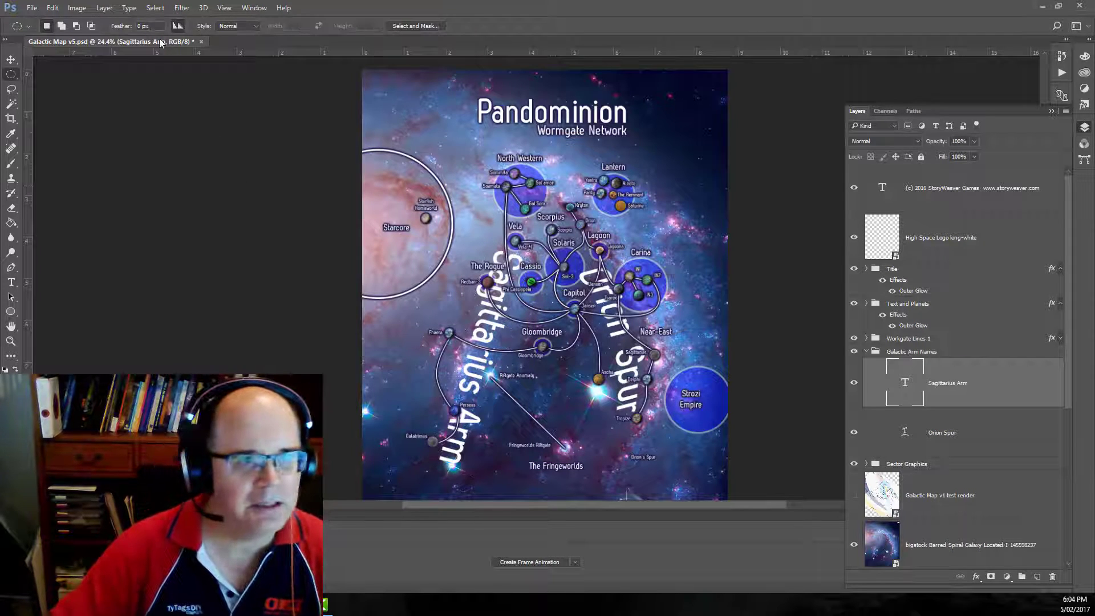
- Warp the Sagittarius Arm label with Arch style at about +18% Bend
{"action": "left_click", "coordinate": [77, 7]}
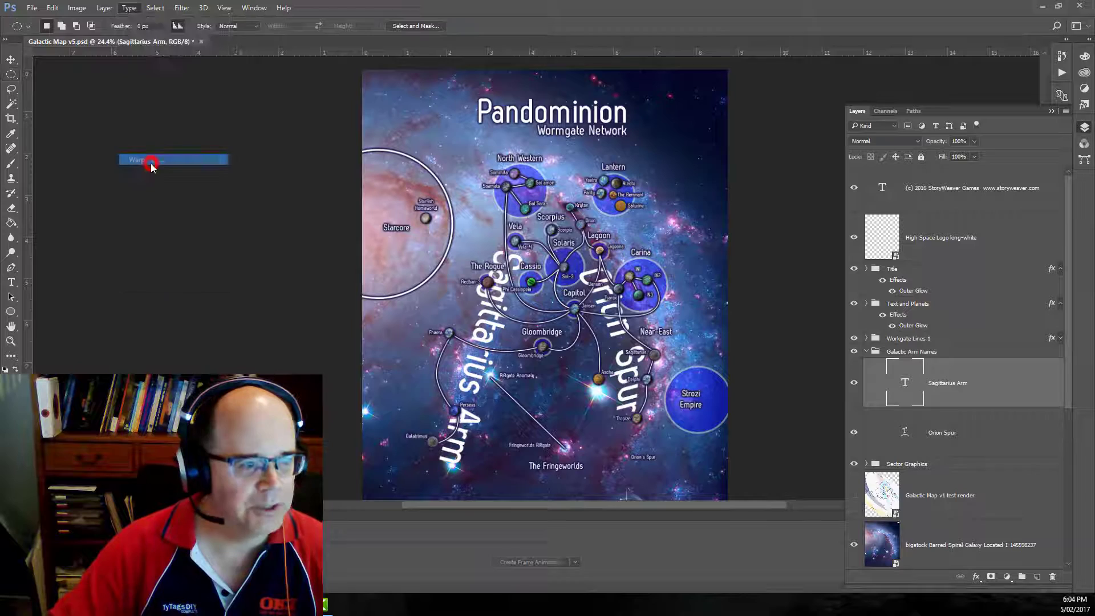
{"action": "left_click", "coordinate": [265, 171]}
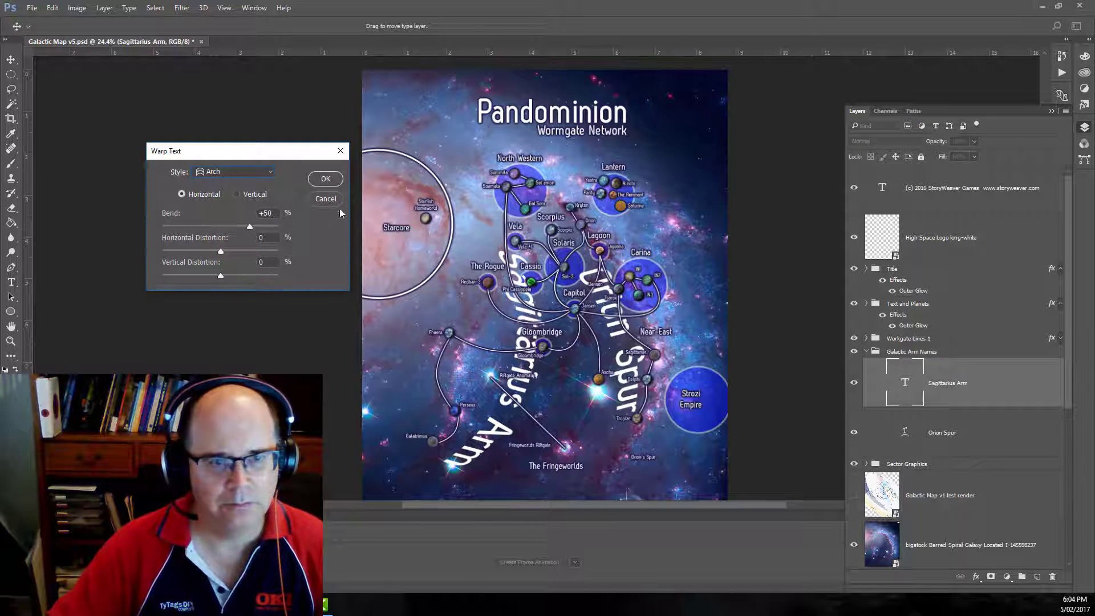
{"action": "mouse_move", "coordinate": [317, 332]}
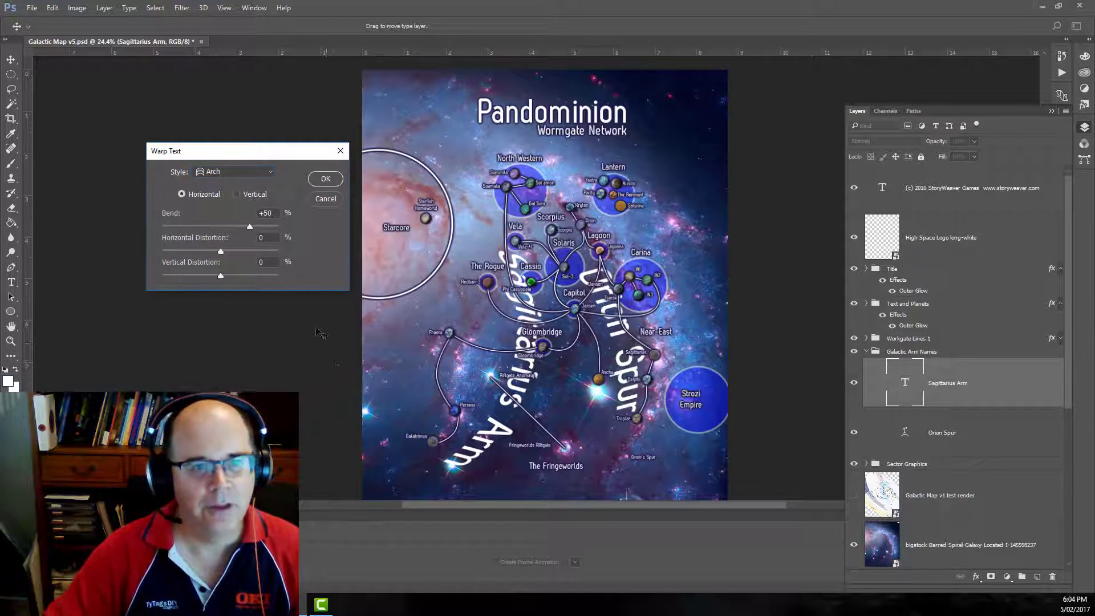
{"action": "left_click_drag", "start_coordinate": [250, 226], "coordinate": [237, 226]}
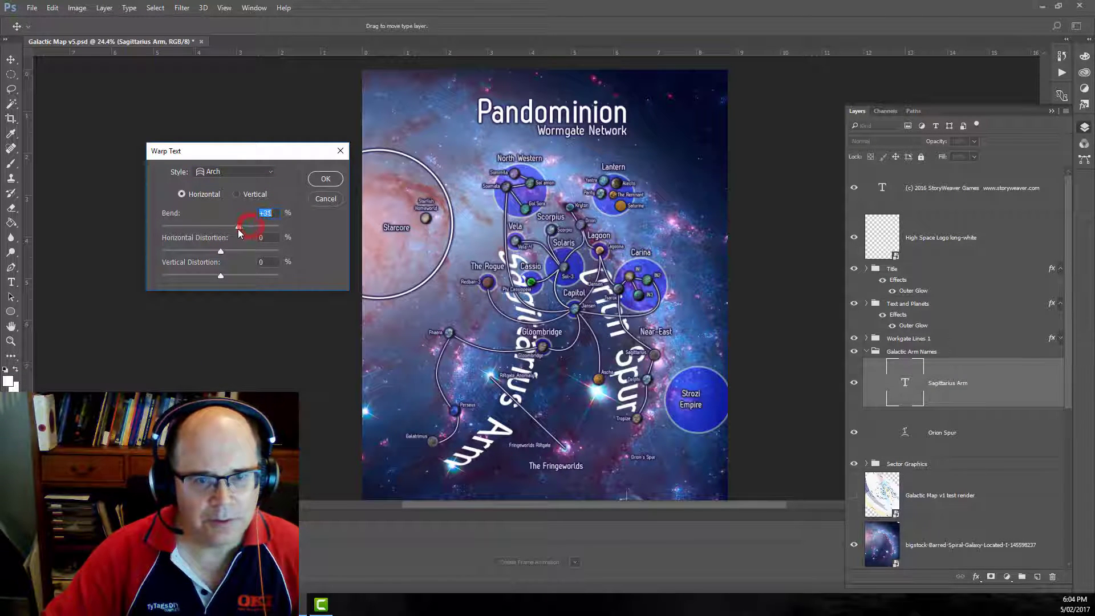
{"action": "left_click_drag", "start_coordinate": [241, 226], "coordinate": [230, 225]}
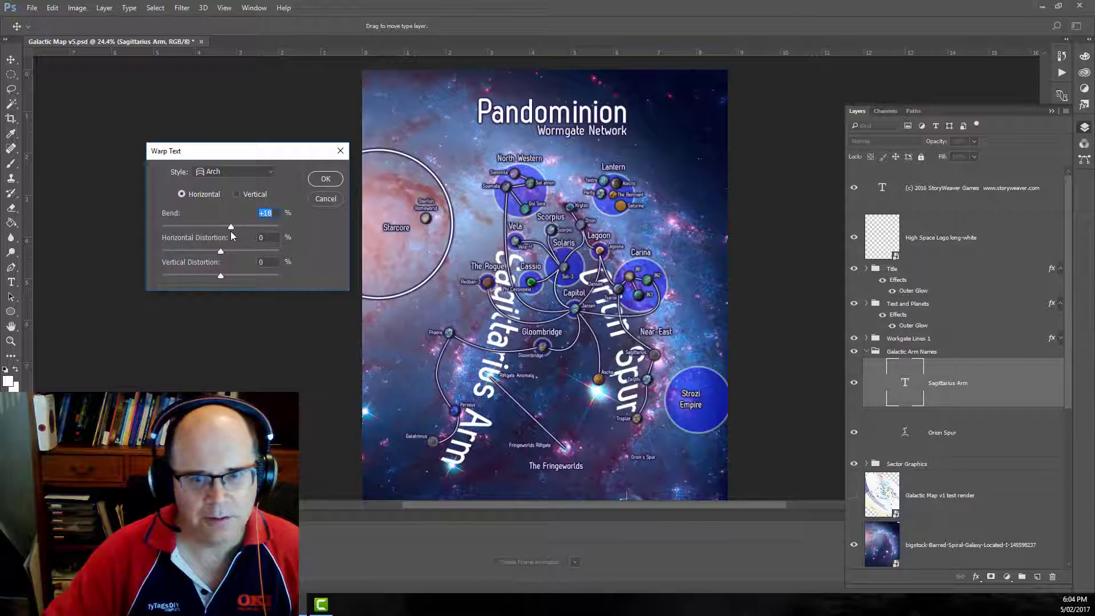
{"action": "left_click", "coordinate": [326, 178]}
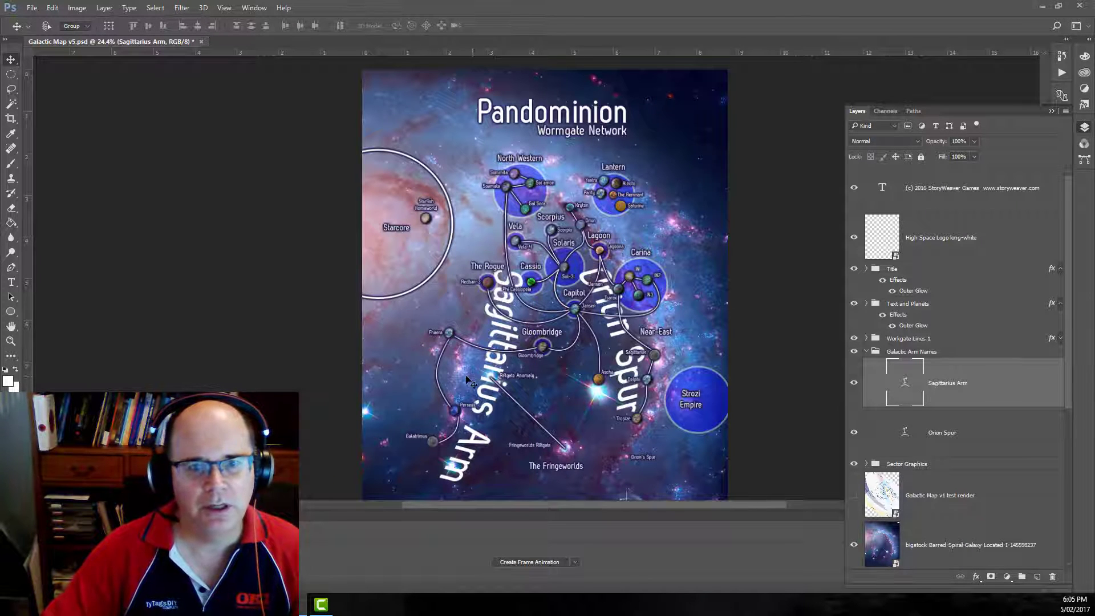
- Create a 'Perseus Arm' text layer and rotate it to slope down across the upper right
{"action": "left_click", "coordinate": [11, 283]}
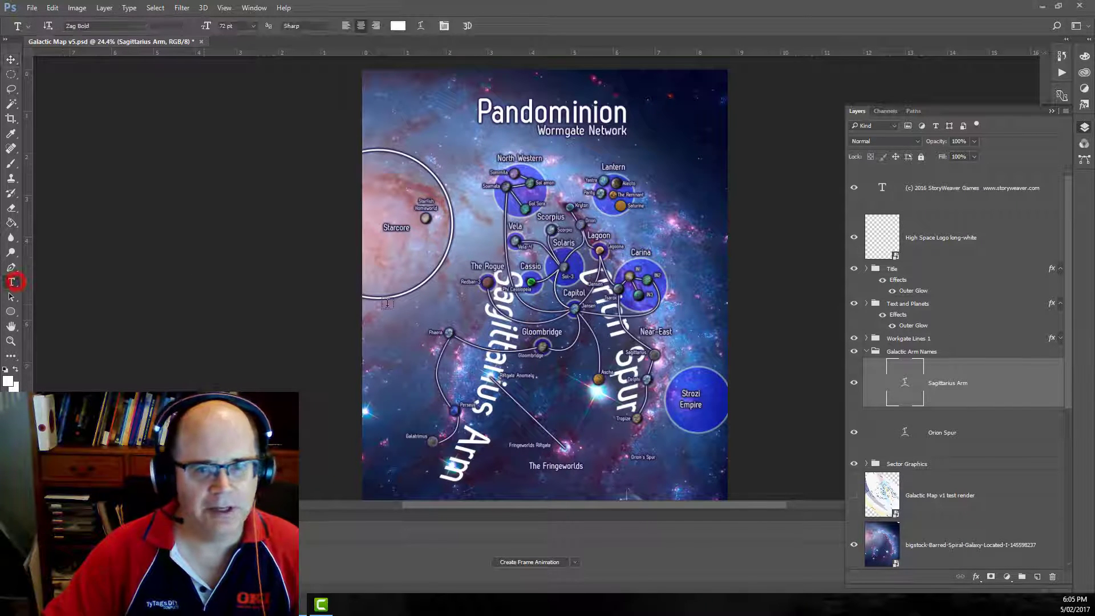
{"action": "type", "text": "Perseus Arm"}
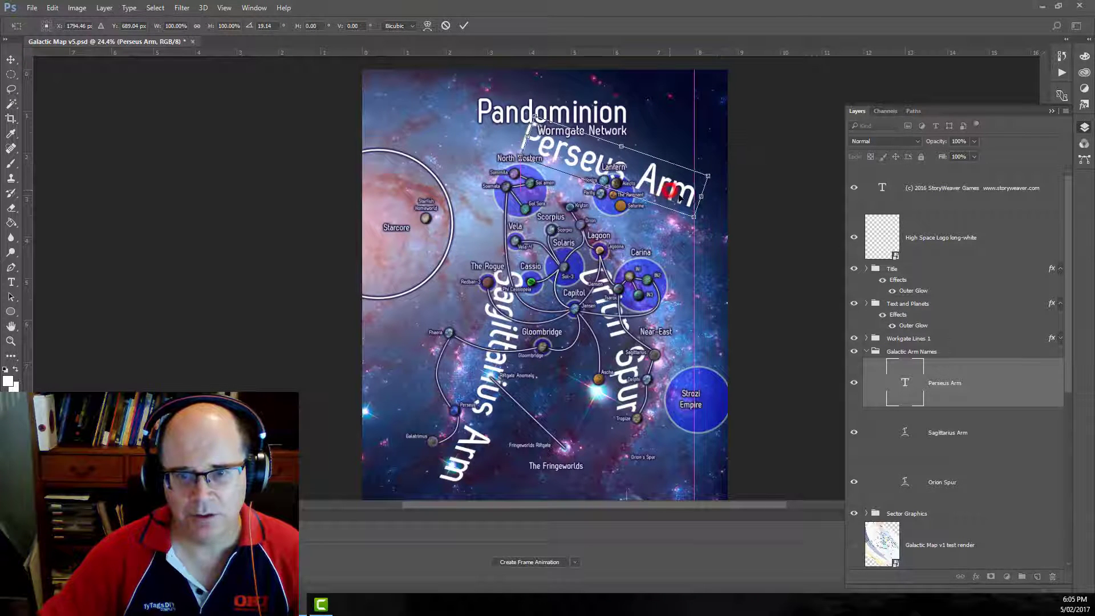
{"action": "left_click_drag", "start_coordinate": [678, 195], "coordinate": [685, 203]}
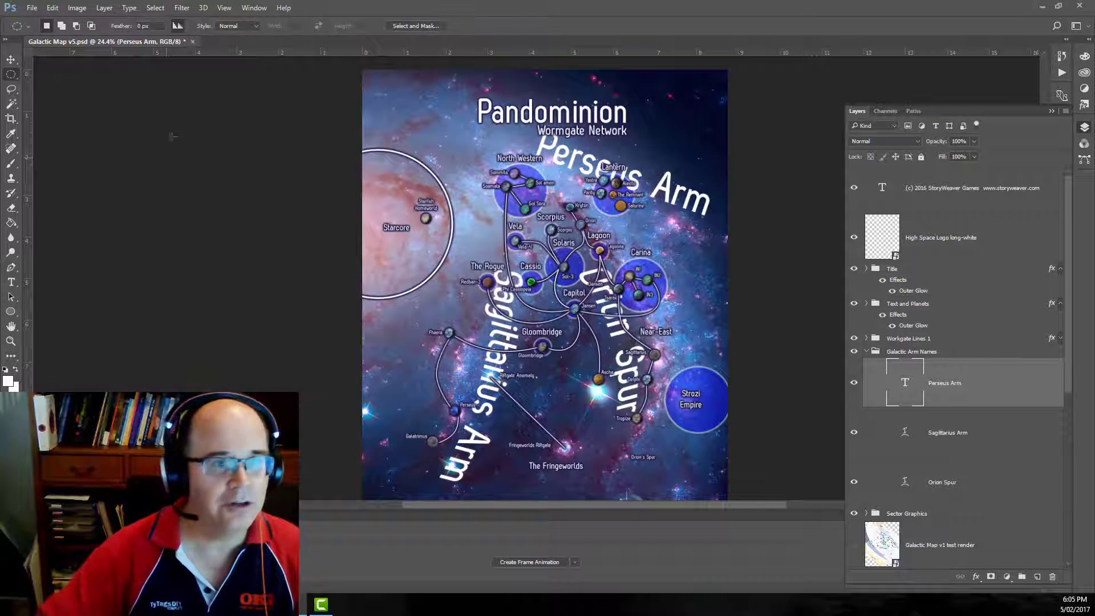
- Warp the Perseus Arm label with Arch style at about +11% Bend
{"action": "left_click", "coordinate": [130, 8]}
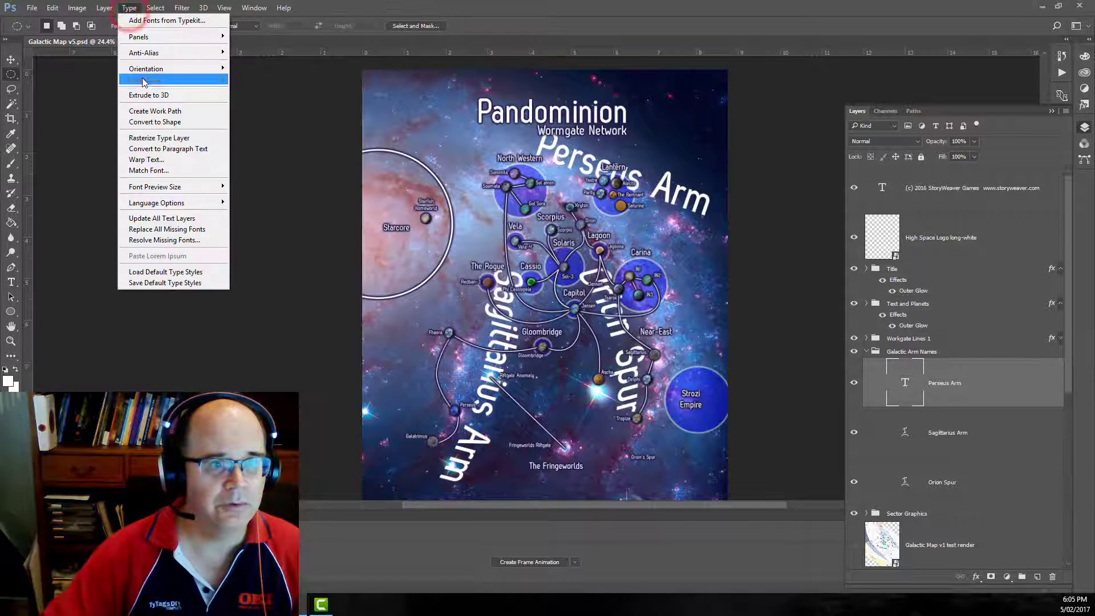
{"action": "left_click", "coordinate": [146, 159]}
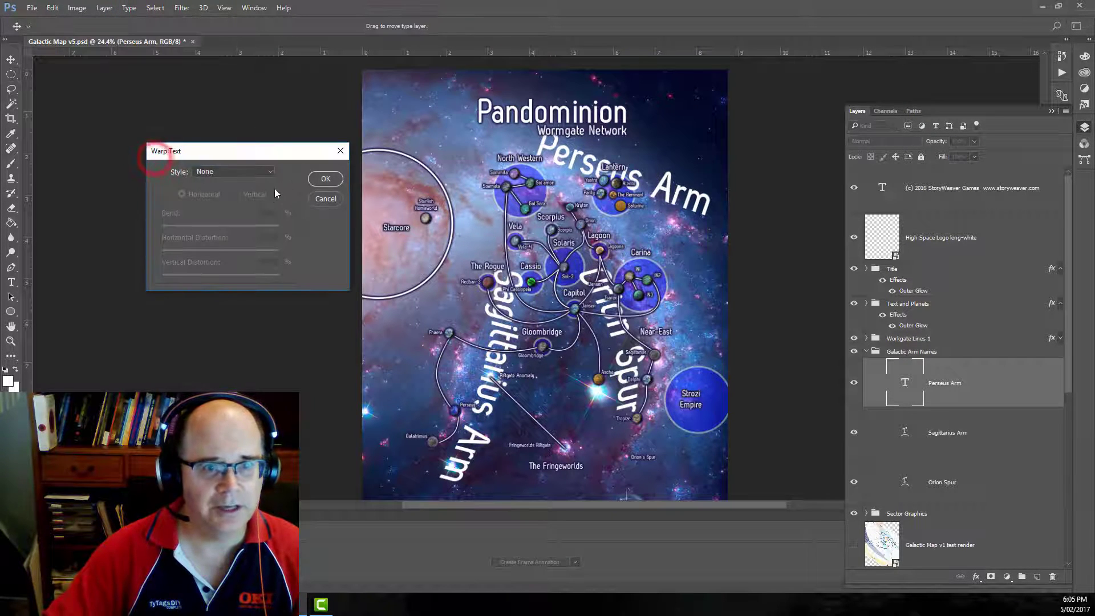
{"action": "left_click", "coordinate": [234, 171]}
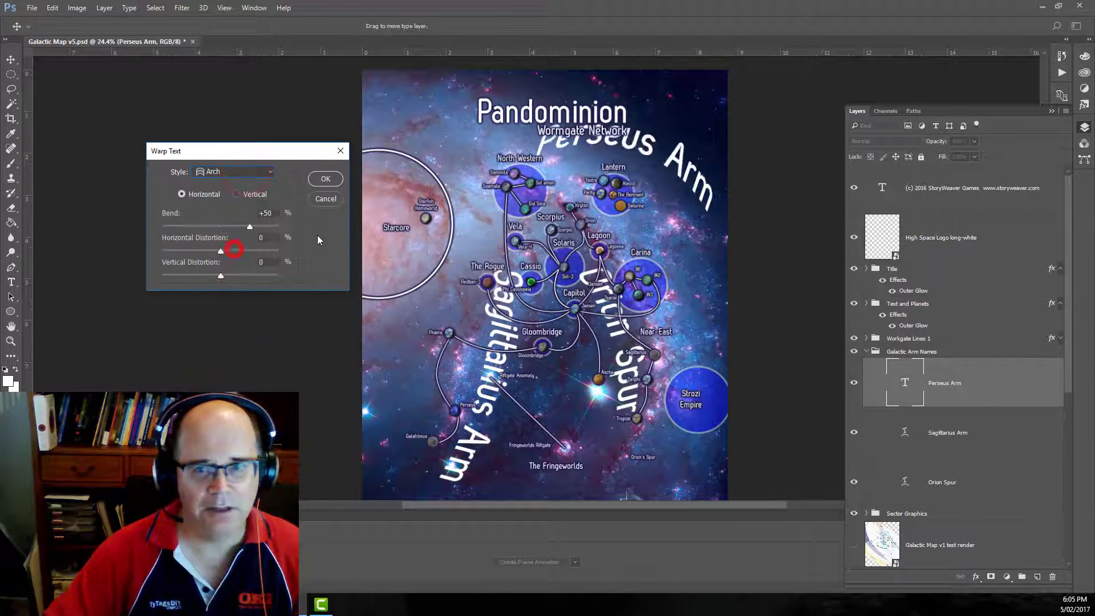
{"action": "left_click_drag", "start_coordinate": [250, 226], "coordinate": [224, 226]}
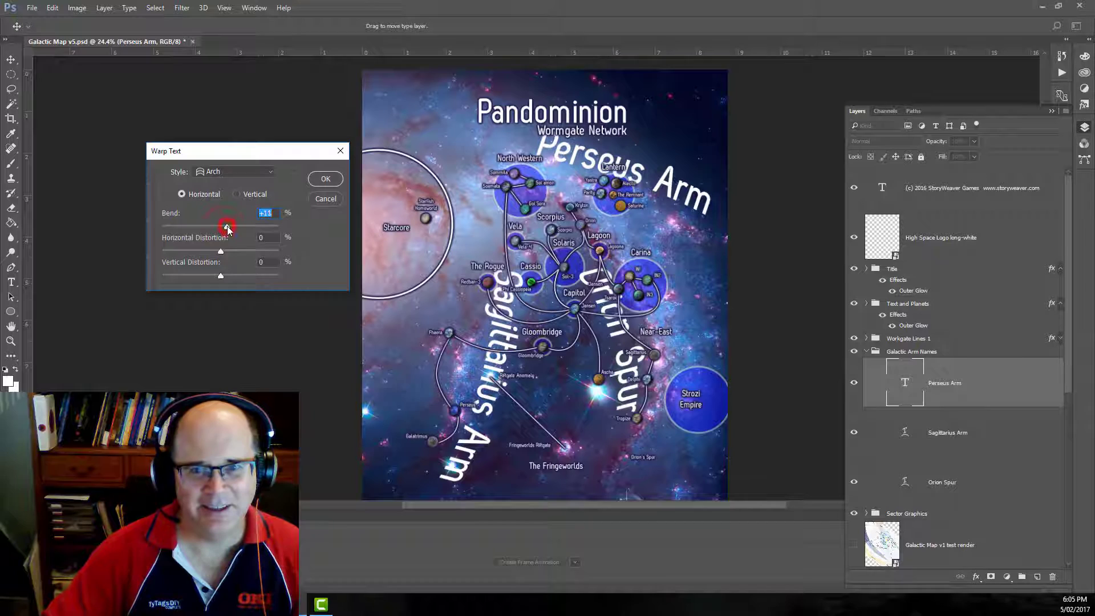
{"action": "left_click_drag", "start_coordinate": [225, 226], "coordinate": [227, 226]}
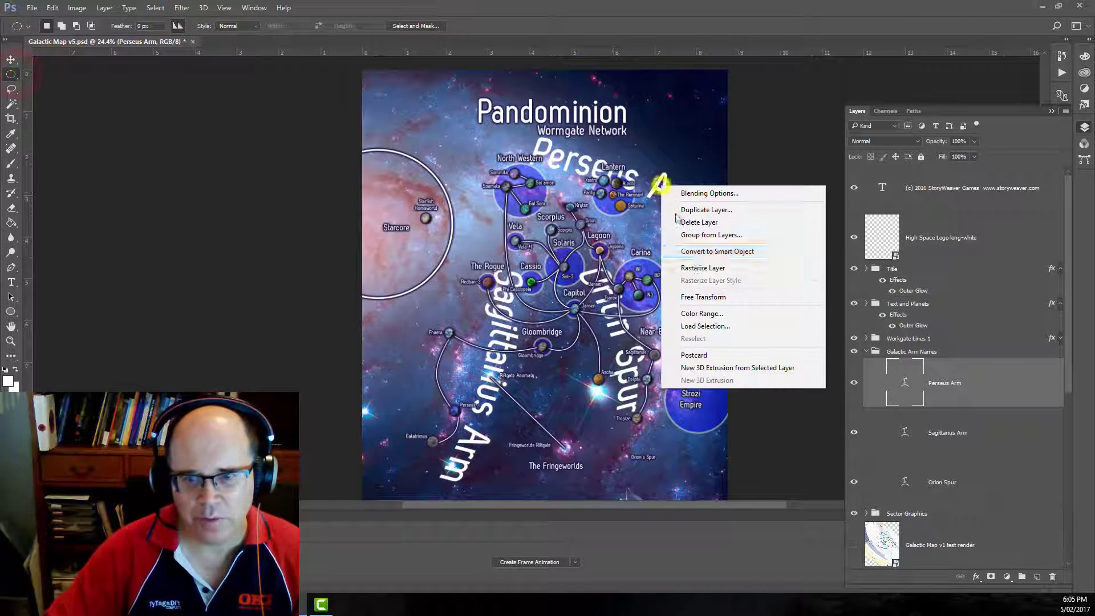
- Dismiss the stray layer menu before targeting the Galactic Arm Names group
{"action": "left_click", "coordinate": [703, 296]}
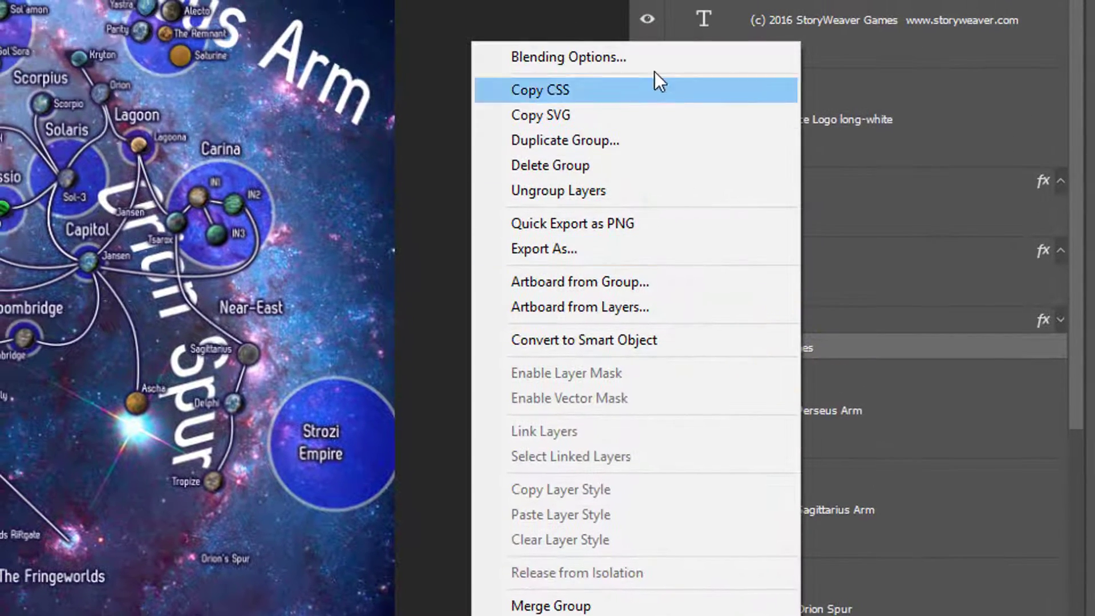
- Set the Galactic Arm Names group to 20% opacity in Blending Options
{"action": "left_click", "coordinate": [568, 57]}
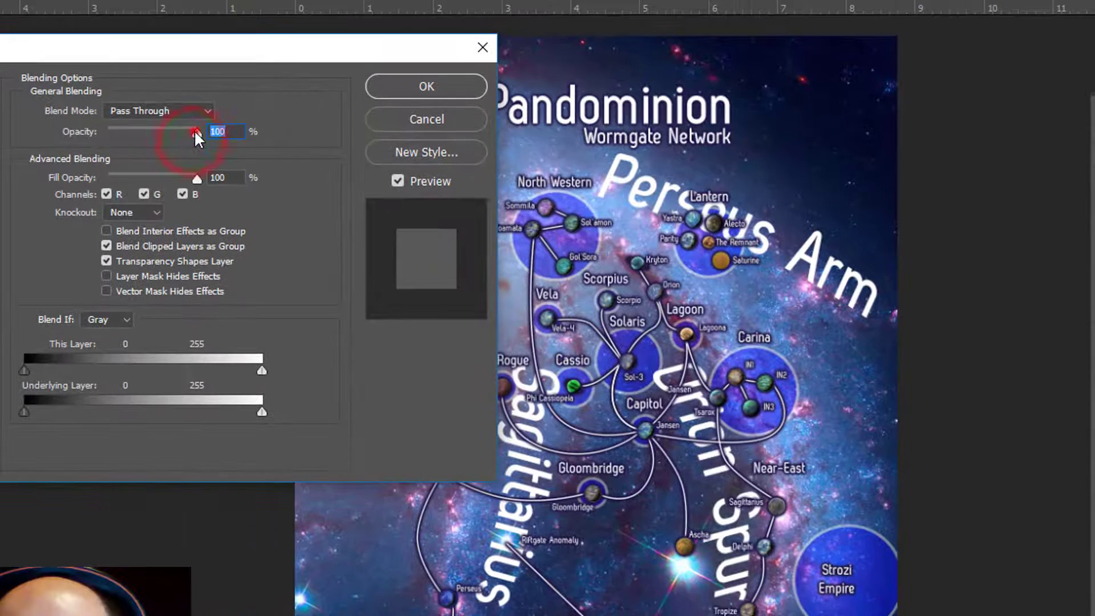
{"action": "left_click_drag", "start_coordinate": [194, 132], "coordinate": [129, 132]}
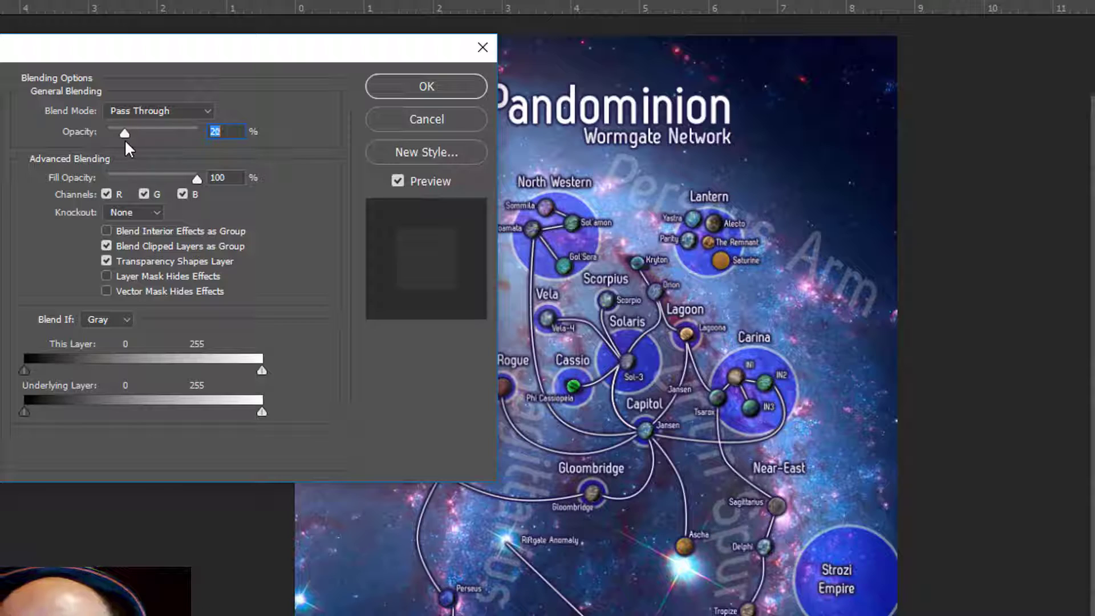
{"action": "left_click", "coordinate": [433, 86]}
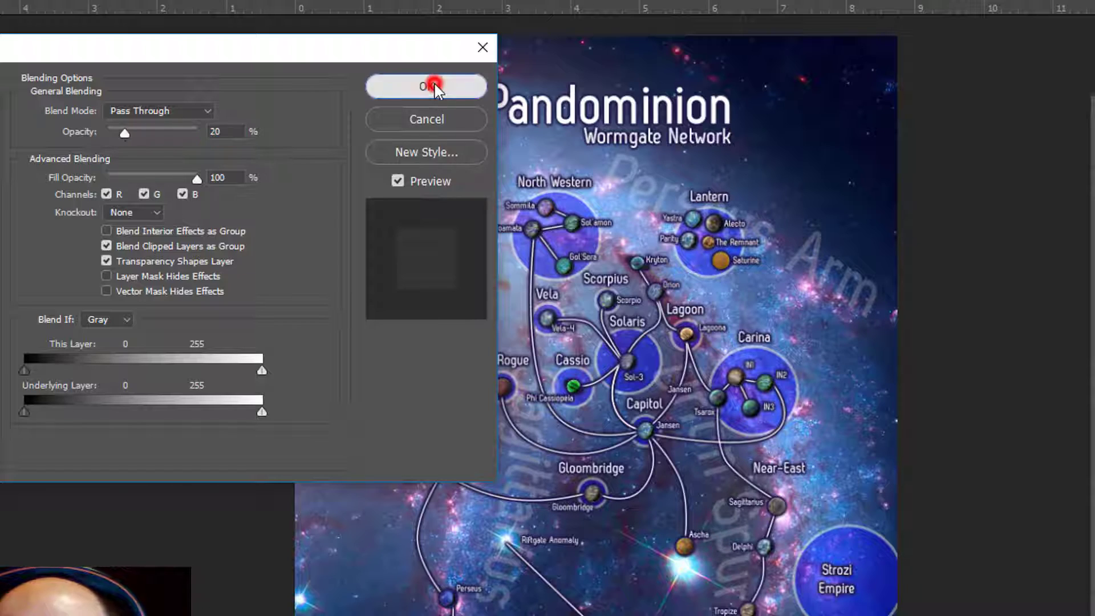
{"action": "left_click", "coordinate": [434, 87]}
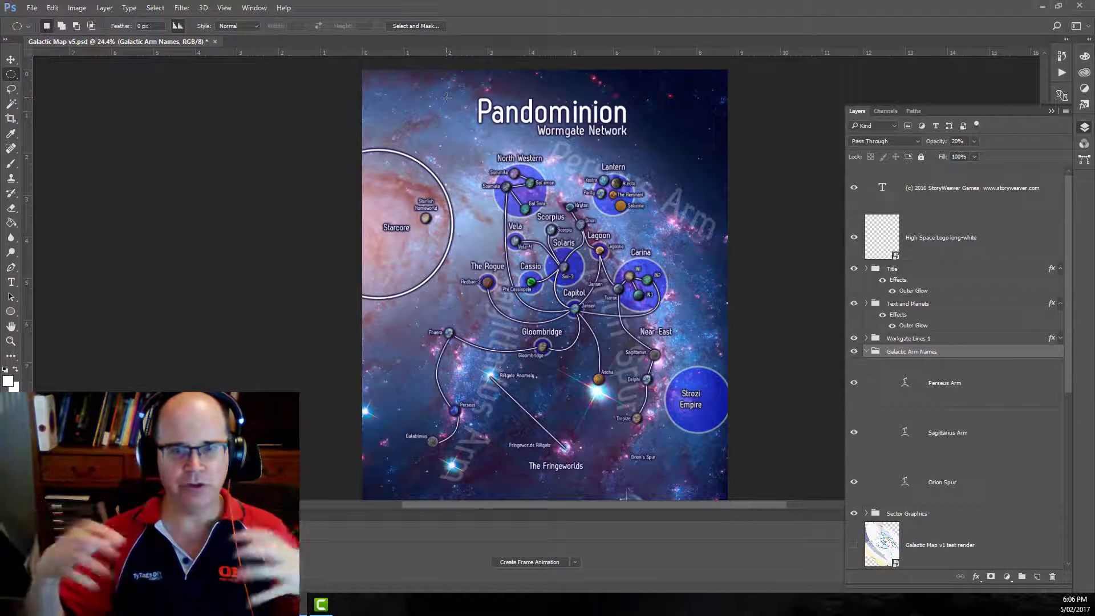